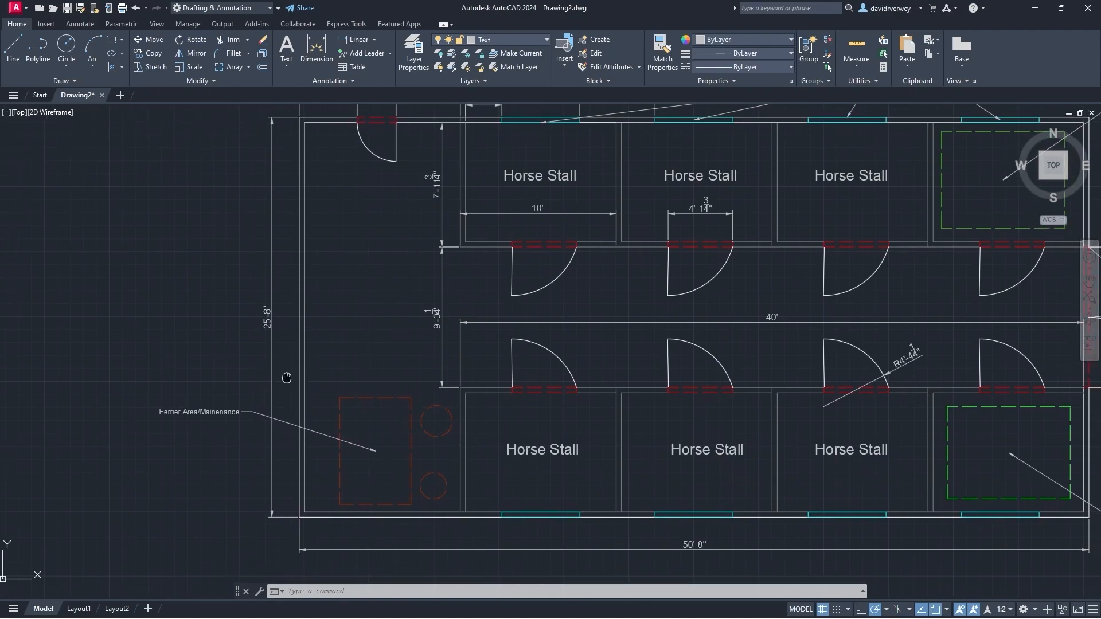
- Move to open space beside the plan and make Wall the current layer
scroll(down, 3)
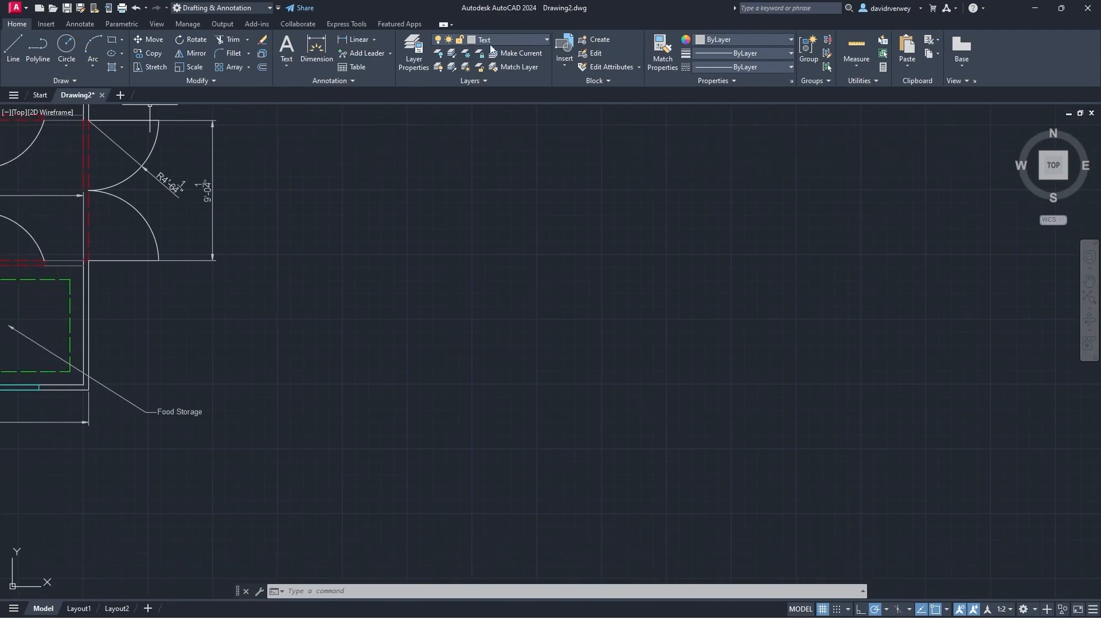
click(546, 39)
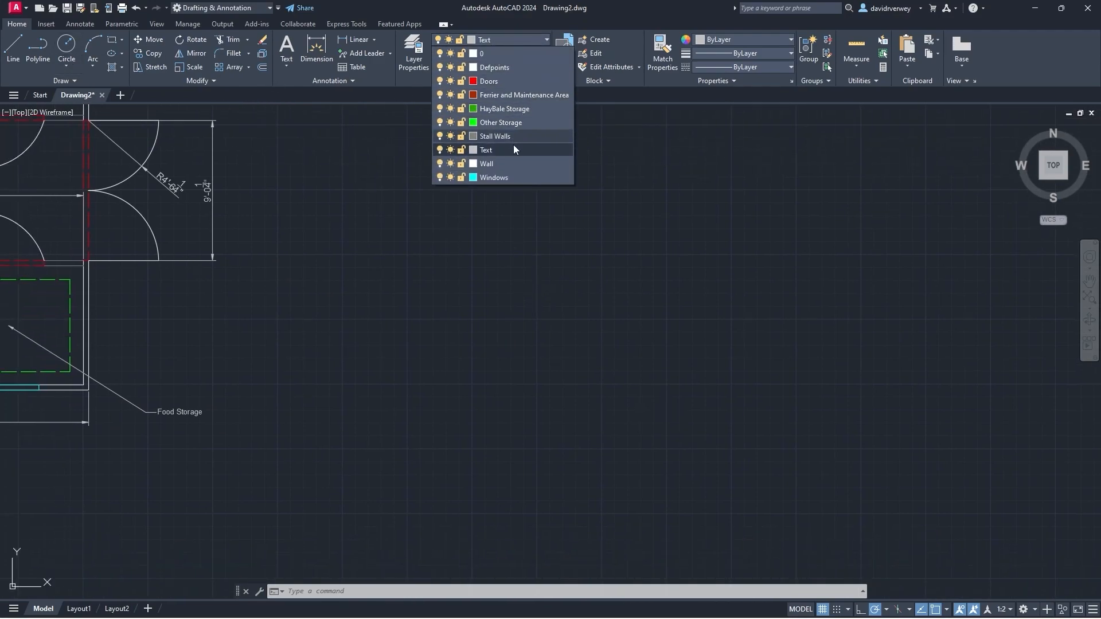
click(487, 164)
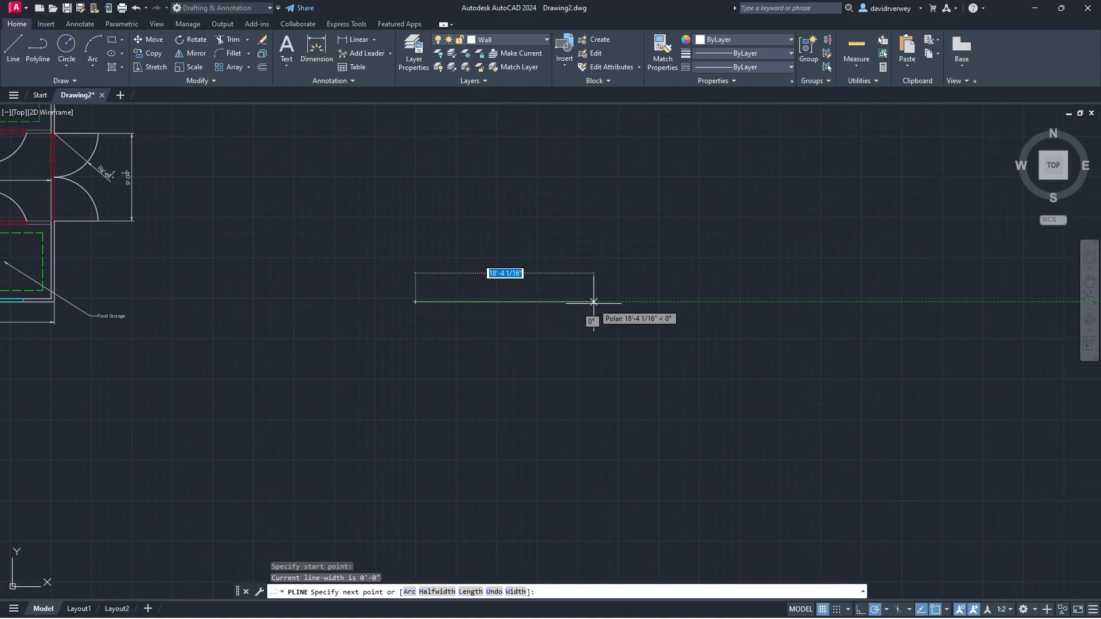
- Draw a 25' polyline base line with 15 high vertical walls at each end
text(25'-)
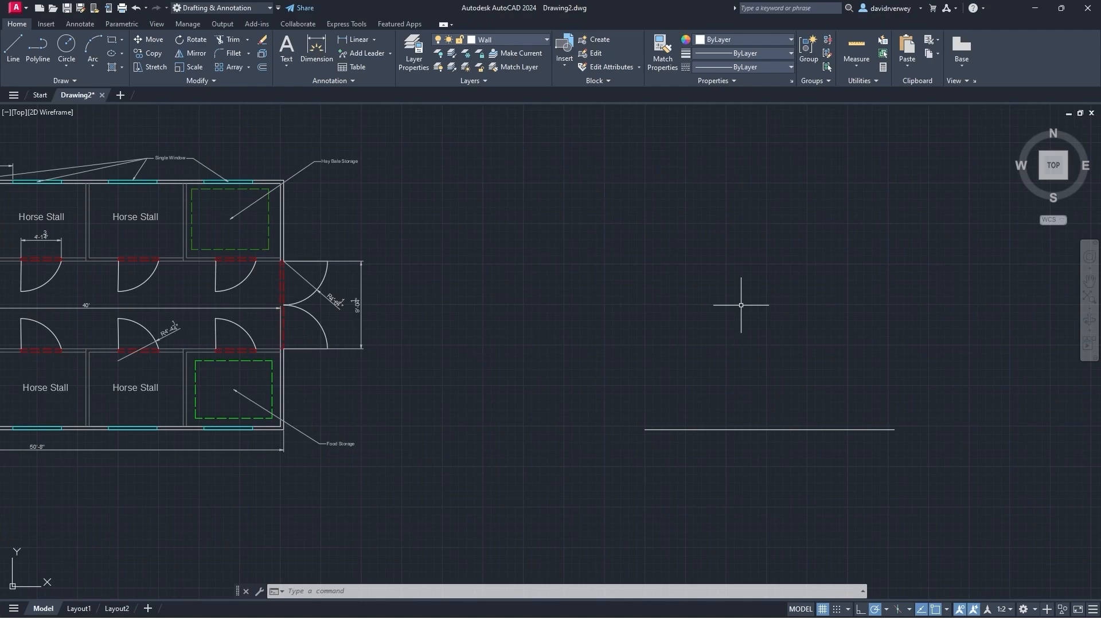
drag(741, 305, 656, 328)
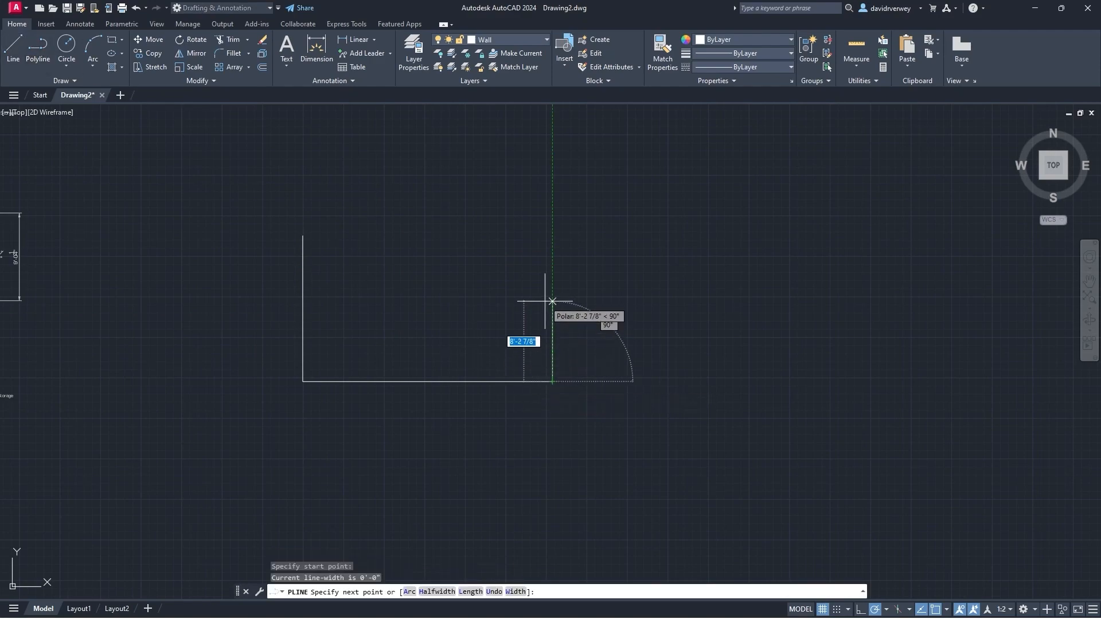
text(15')
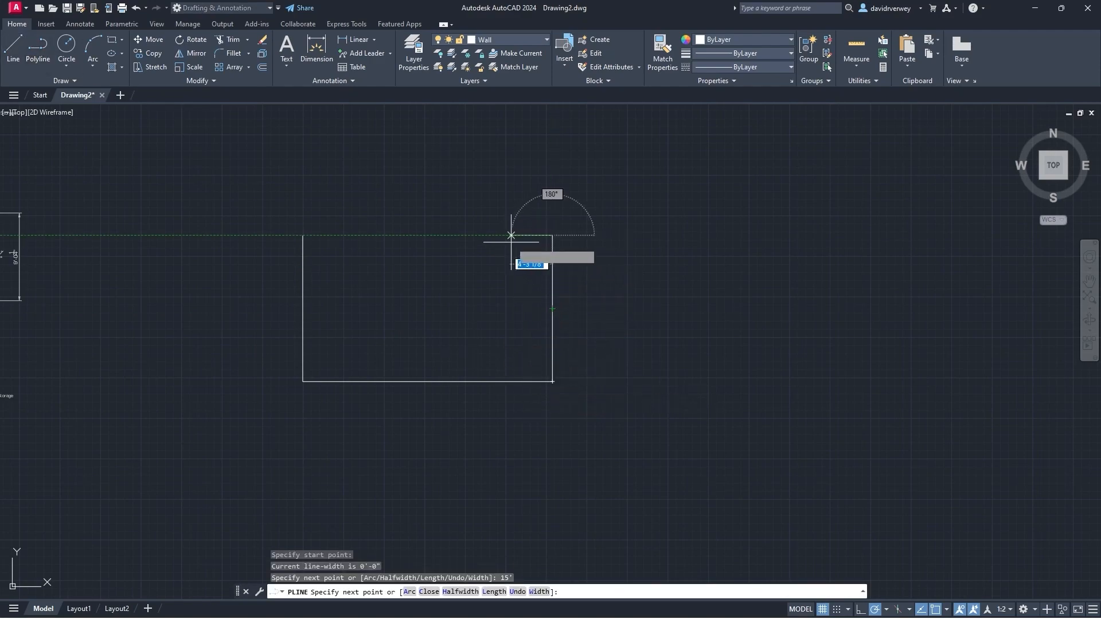
mouse_move(313, 235)
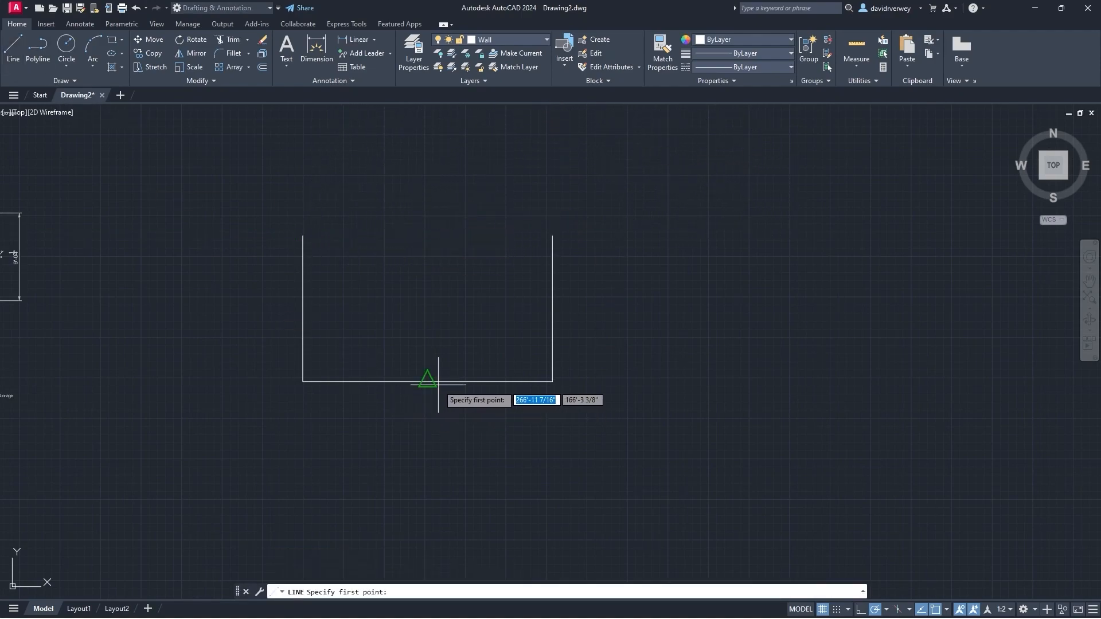
mouse_move(427, 235)
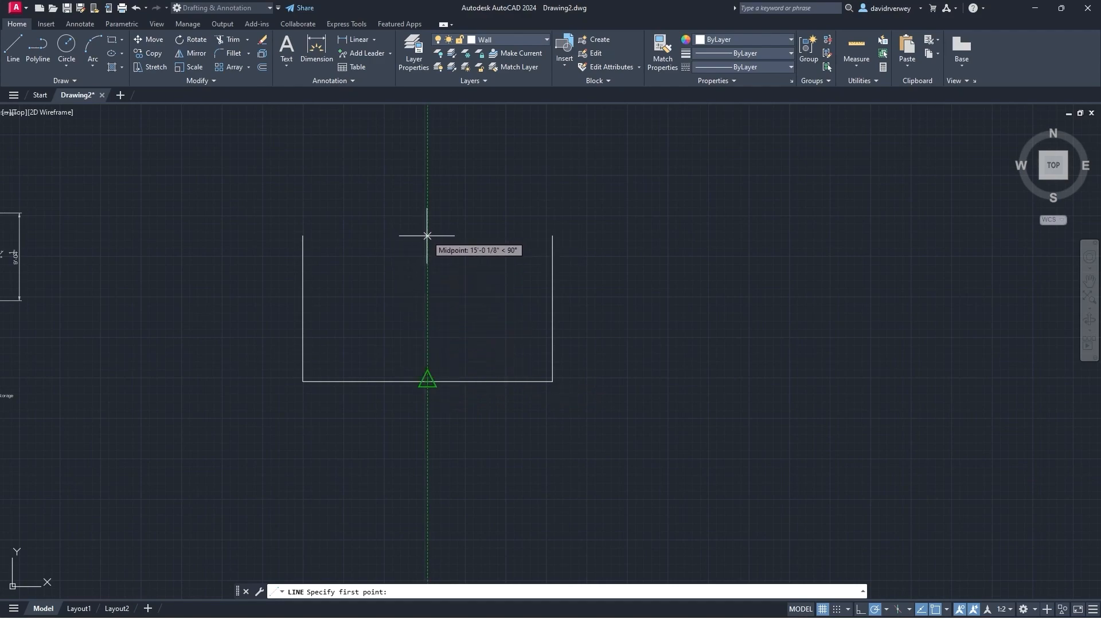
- Draw the roof slope from the base midpoint and stretch its end down to the wall top
click(426, 236)
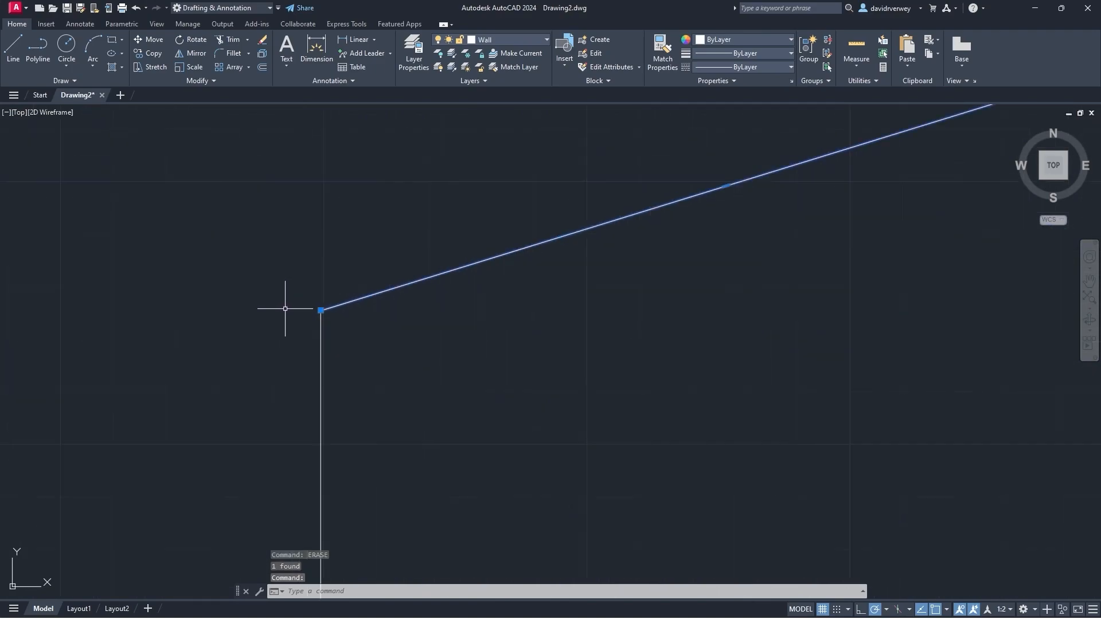
drag(320, 310, 290, 310)
text(1")
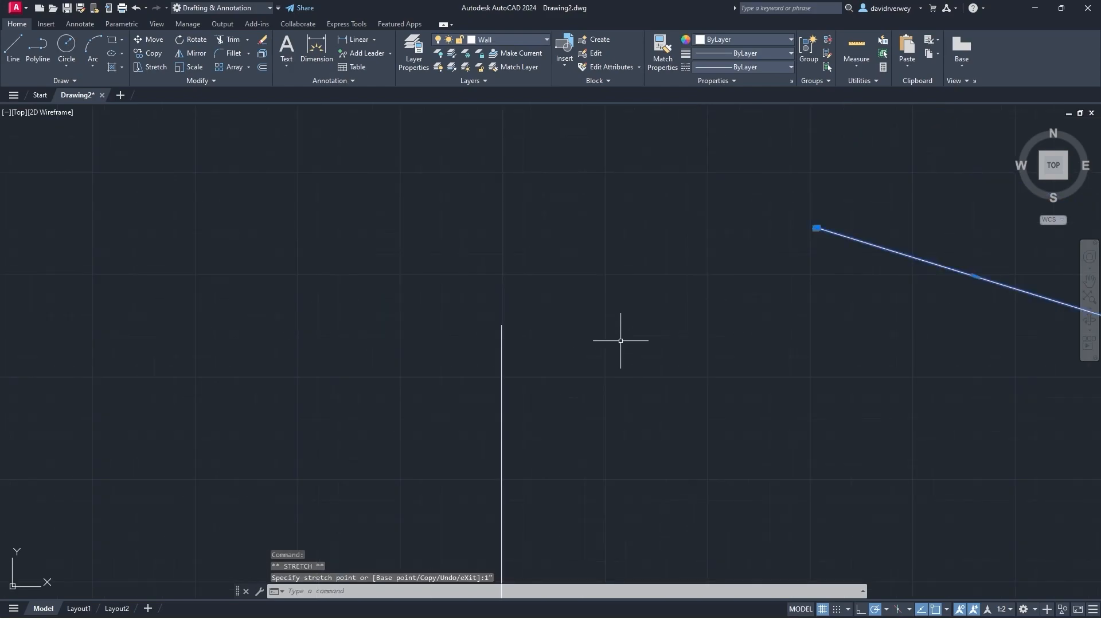
drag(814, 229, 645, 270)
text(5")
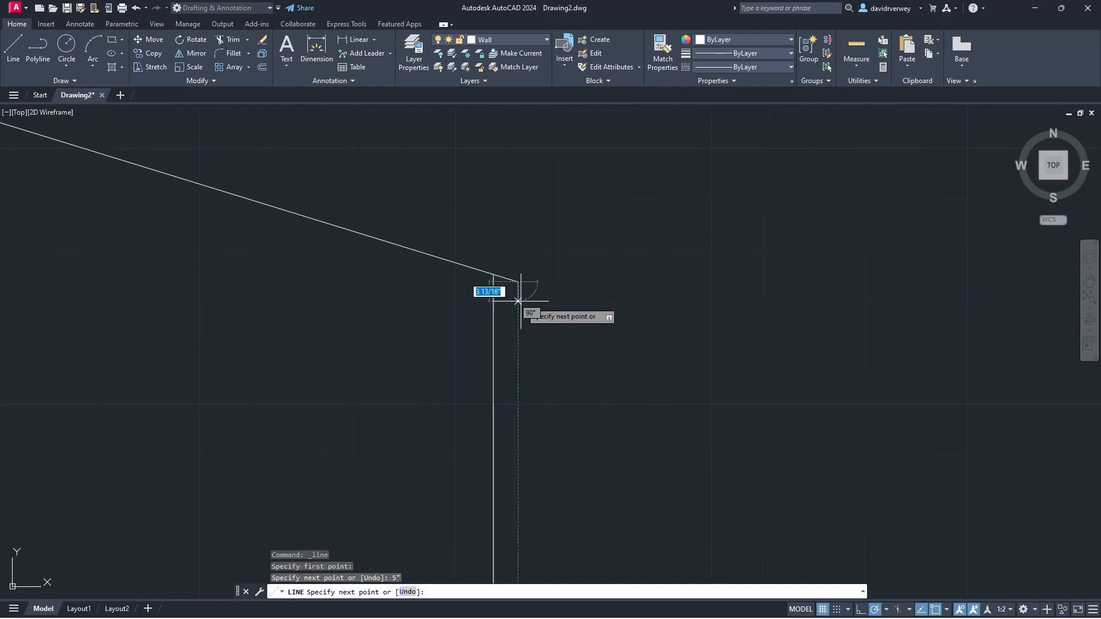
- Copy the short eave lines into place and mirror them, keeping the source objects
click(516, 300)
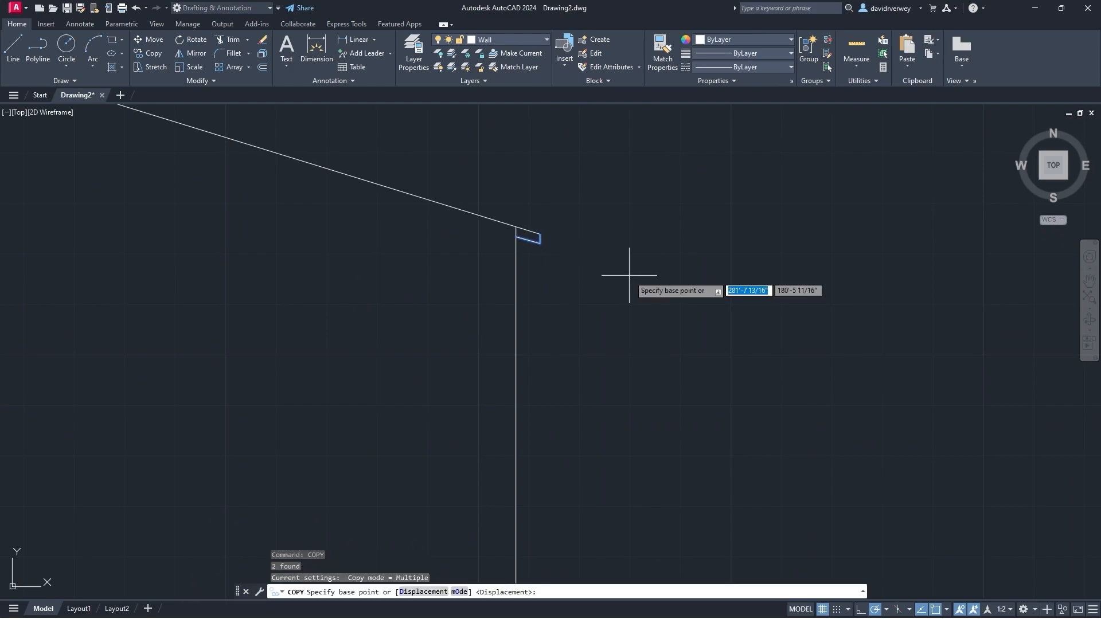
click(630, 274)
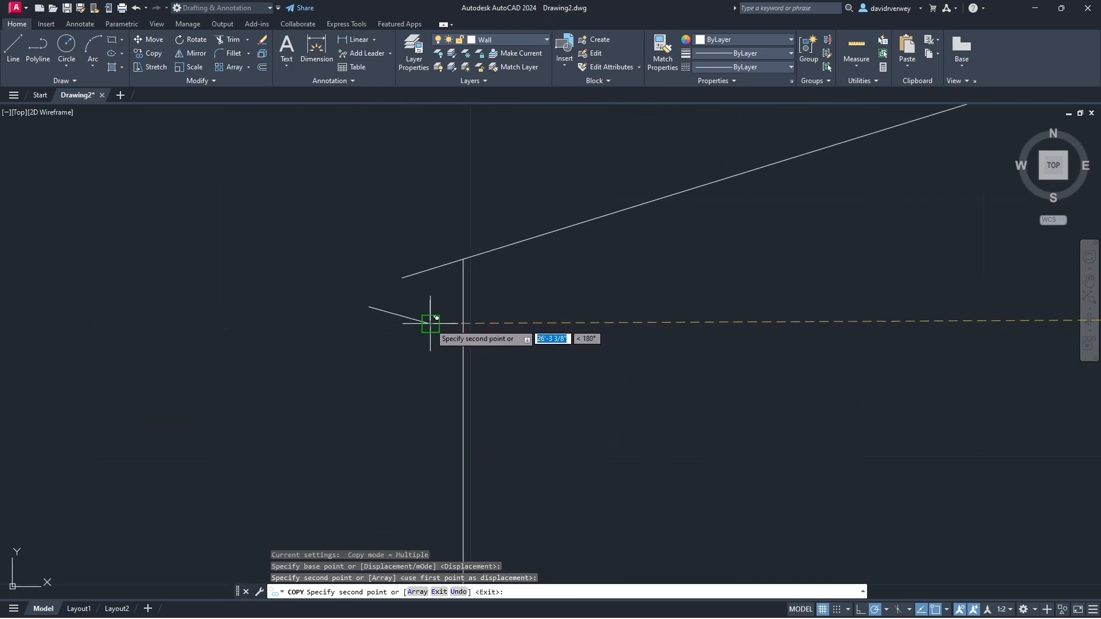
key(Escape)
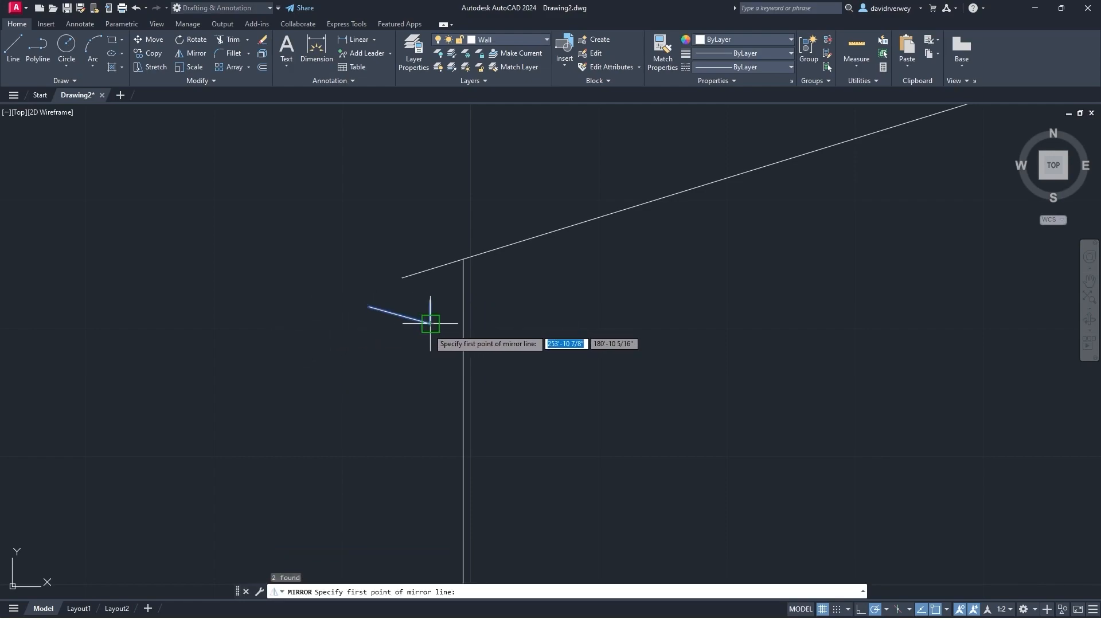
click(430, 323)
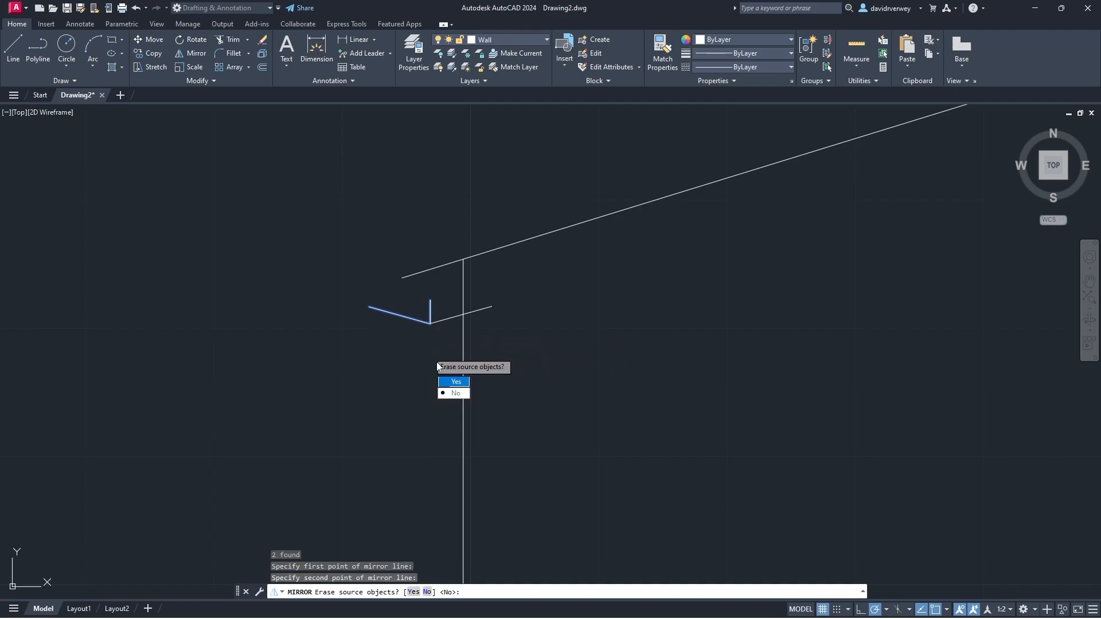
click(455, 380)
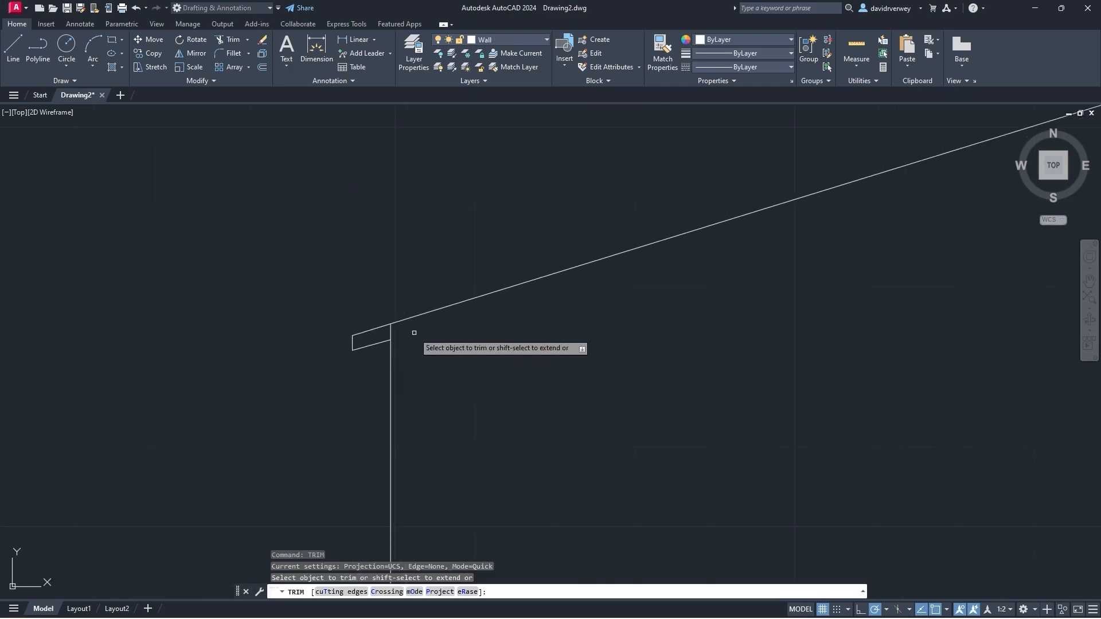
mouse_move(392, 324)
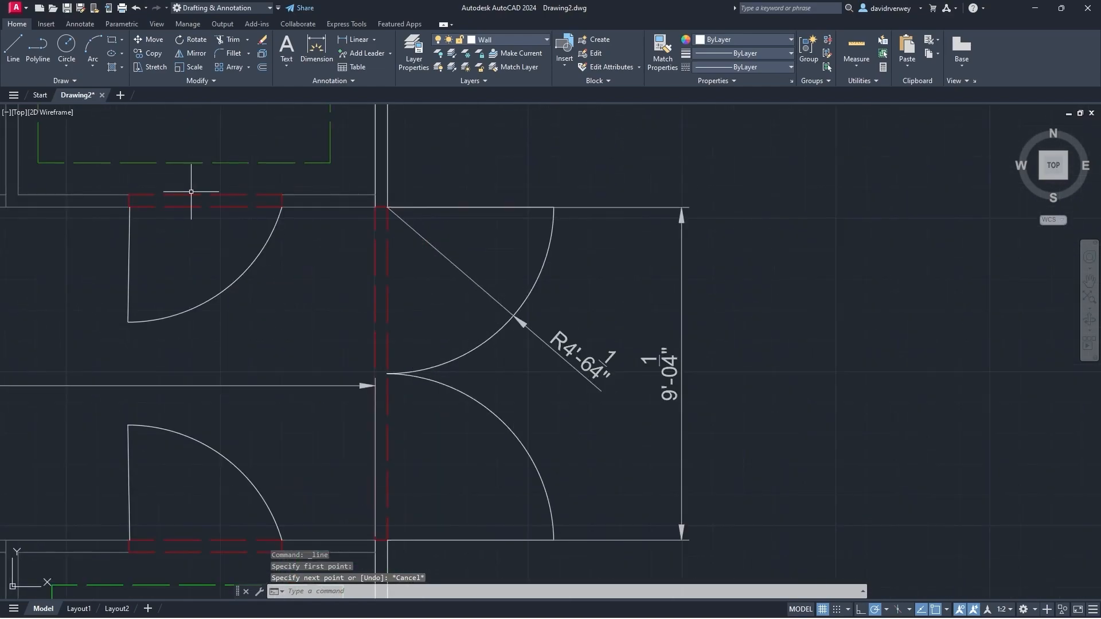
- Mark the door opening with 4'-6 and 4' offsets along the base and start the left door edge
click(387, 372)
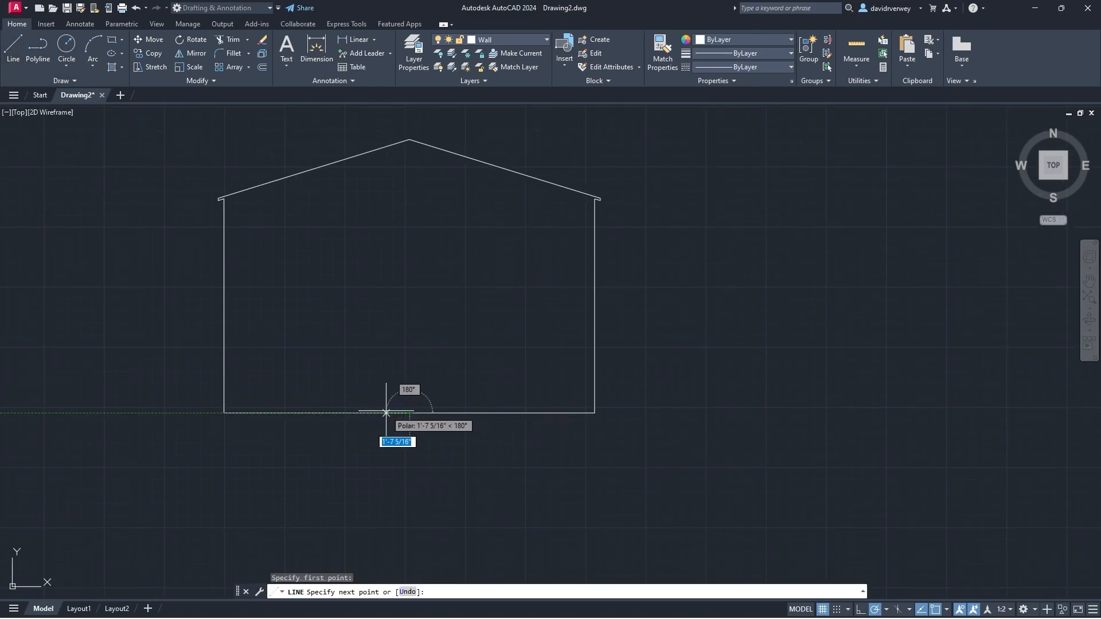
text(4'-6)
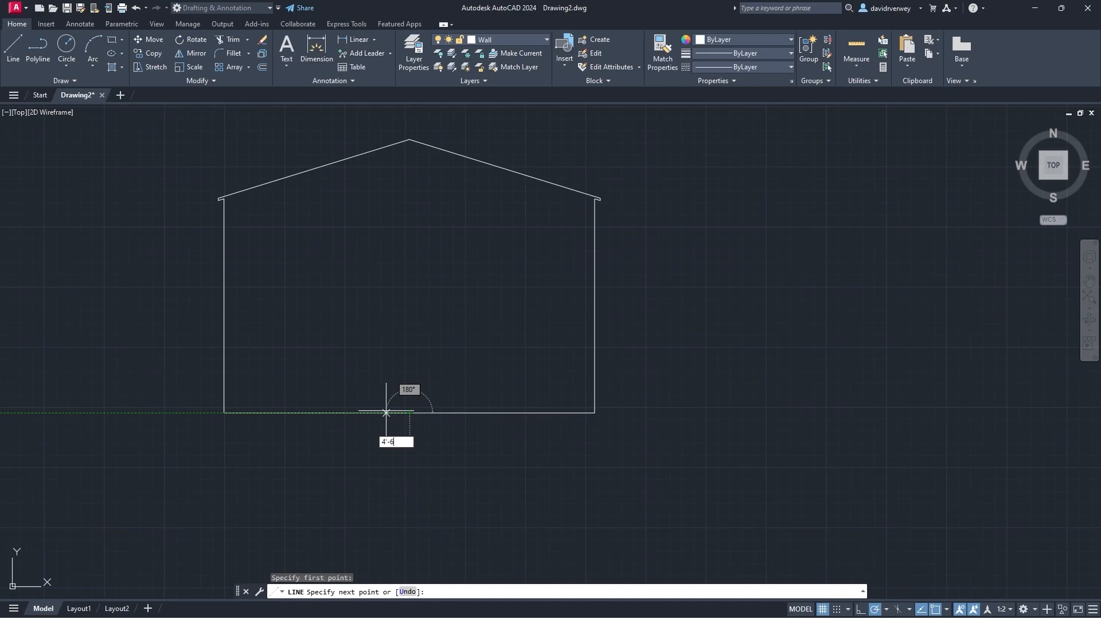
key(Escape)
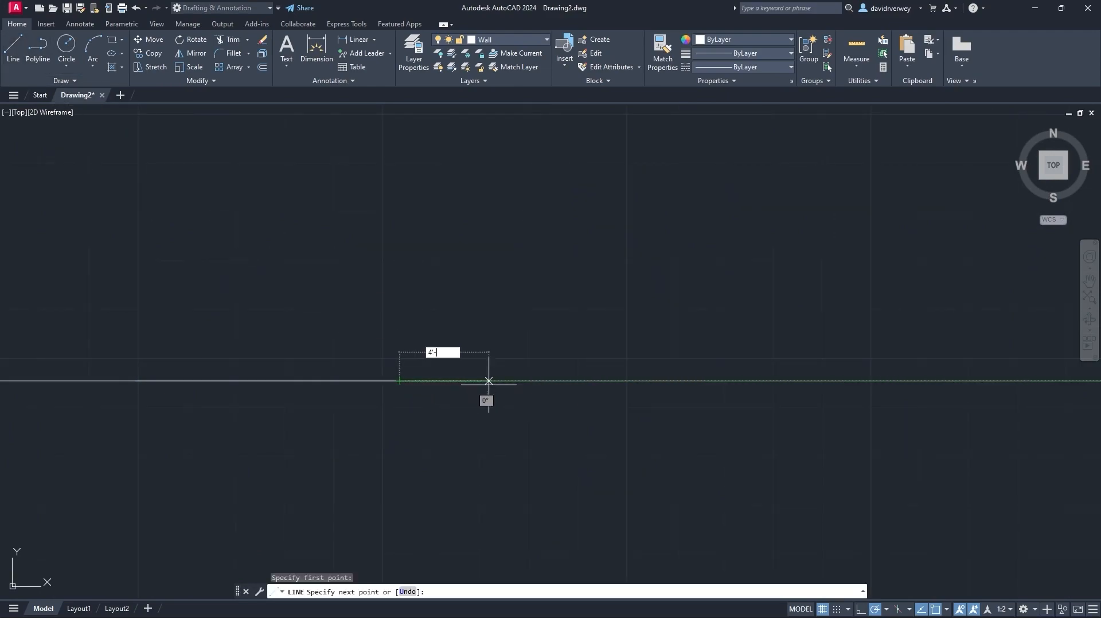
key(Escape)
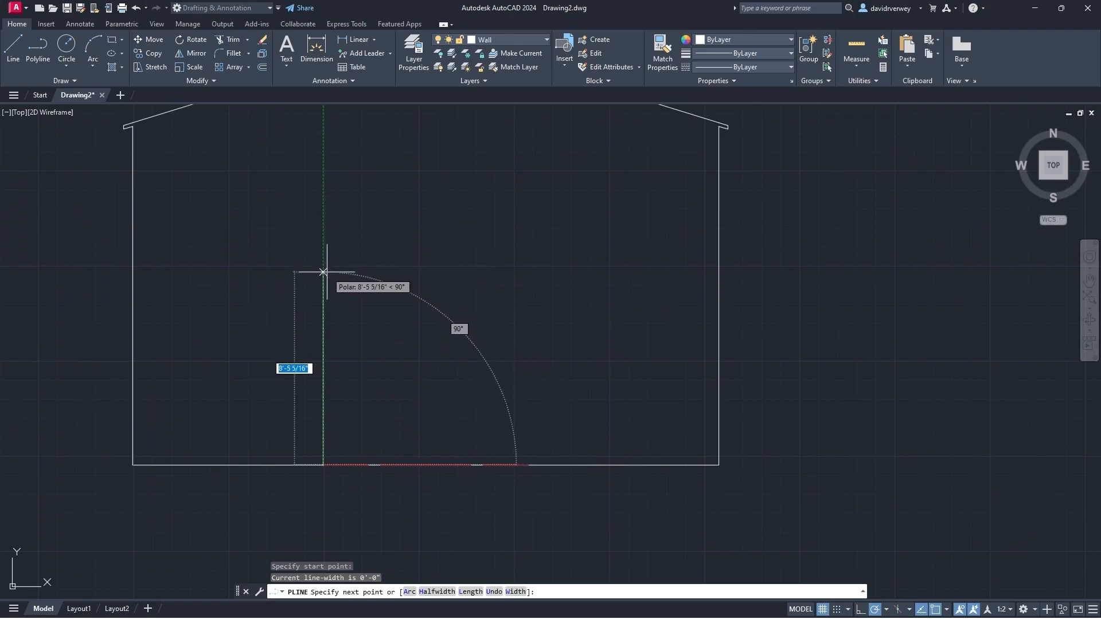
- Draw an 8 high vertical divider at the door's midpoint to form double doors
text(8)
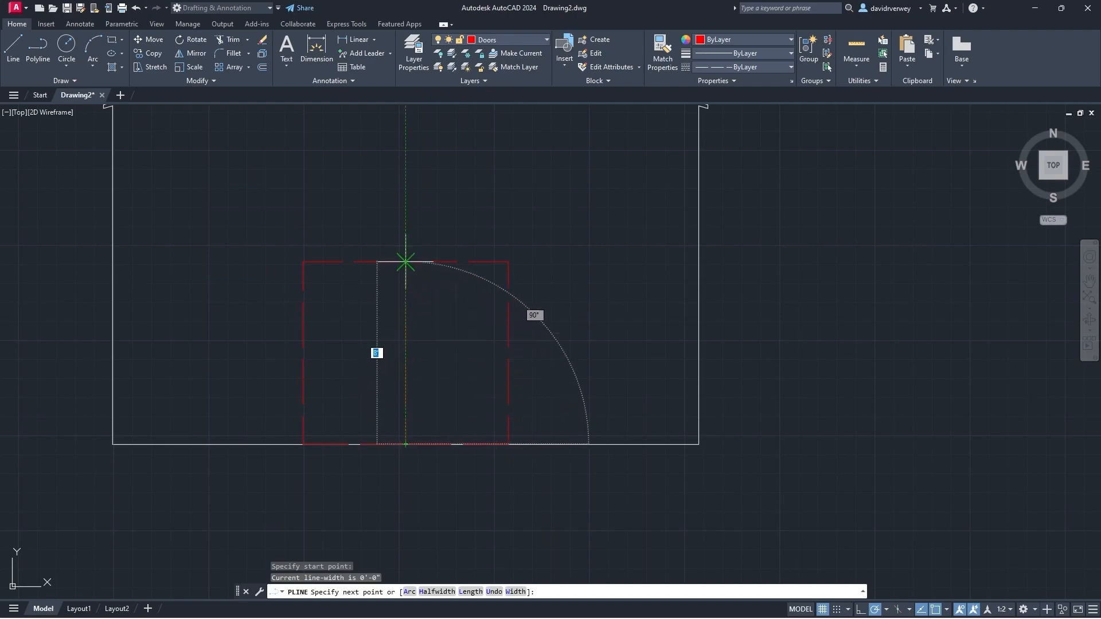
key(Escape)
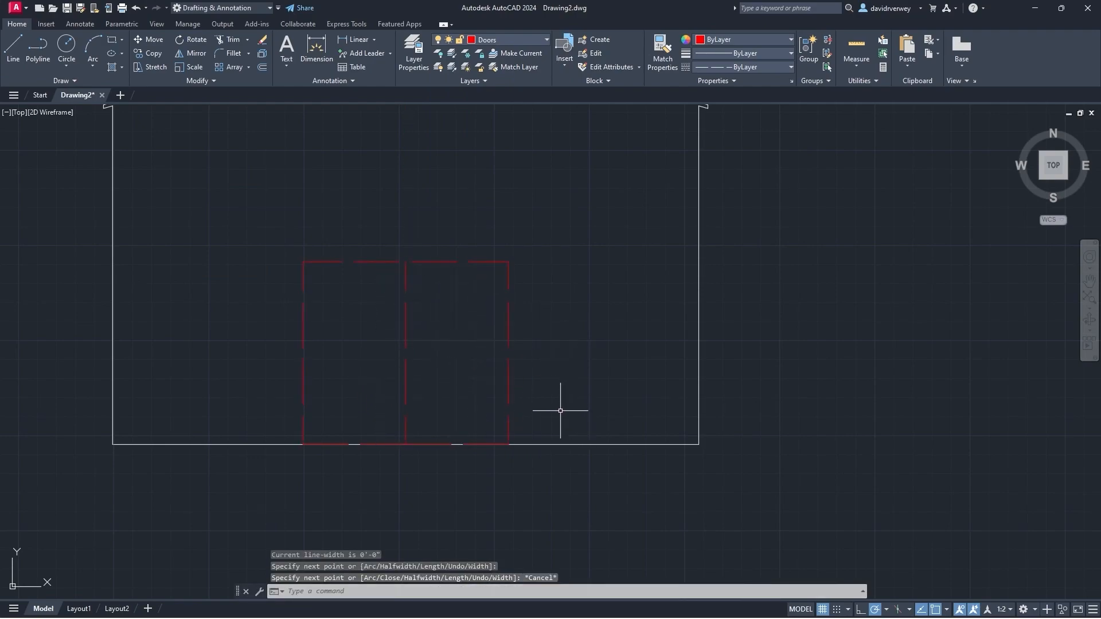
click(413, 53)
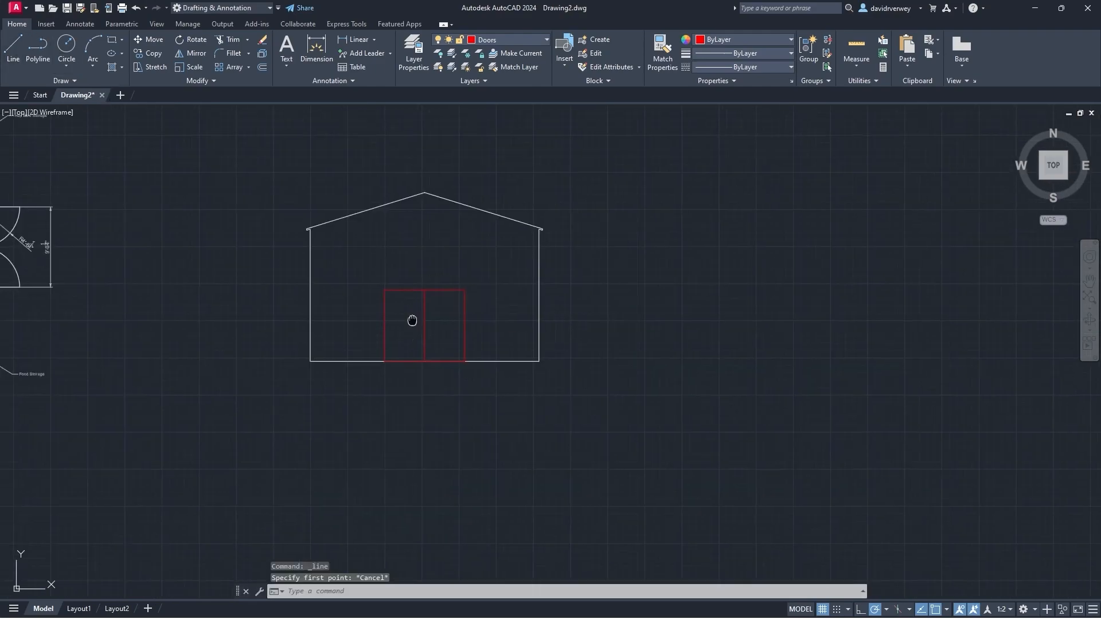
- Centre the gable roof peak in view and start a Line before choosing a layer
drag(412, 320, 296, 416)
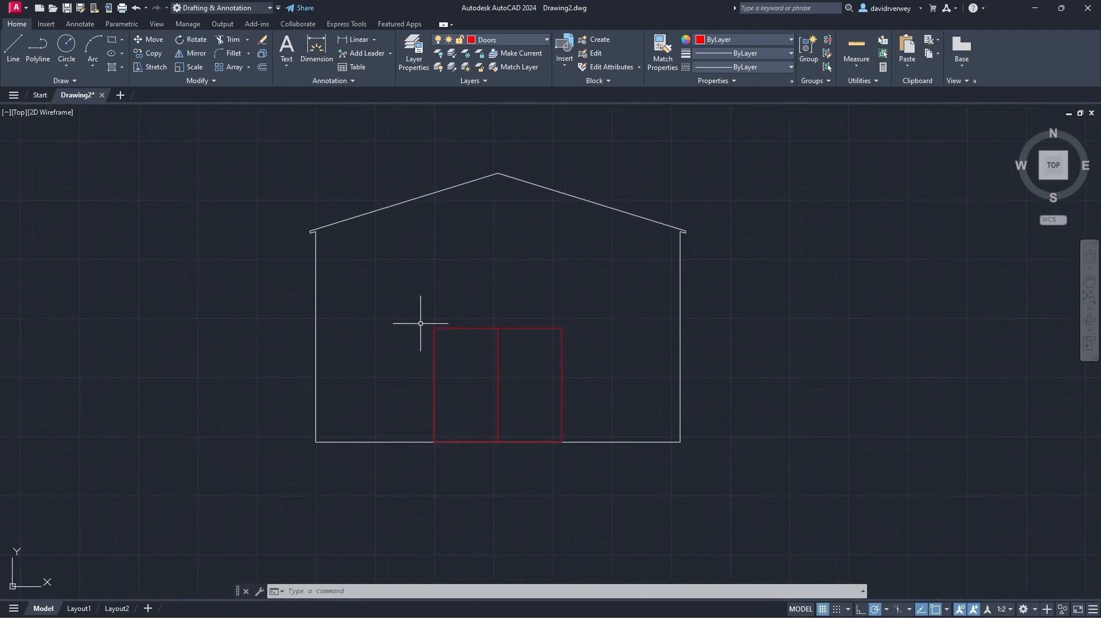
mouse_move(464, 281)
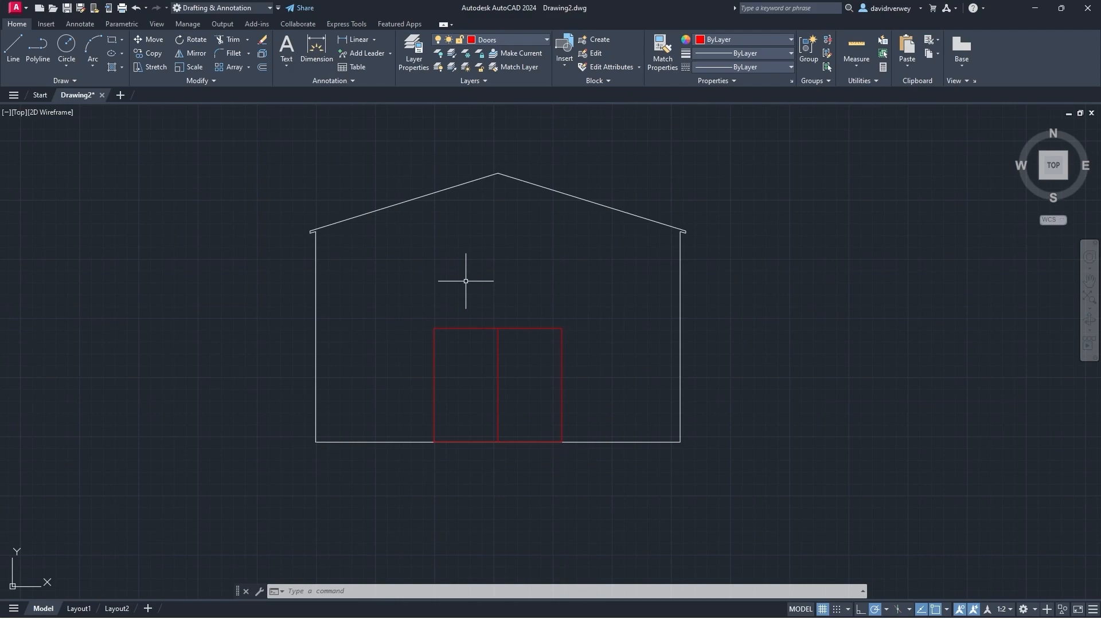
click(11, 46)
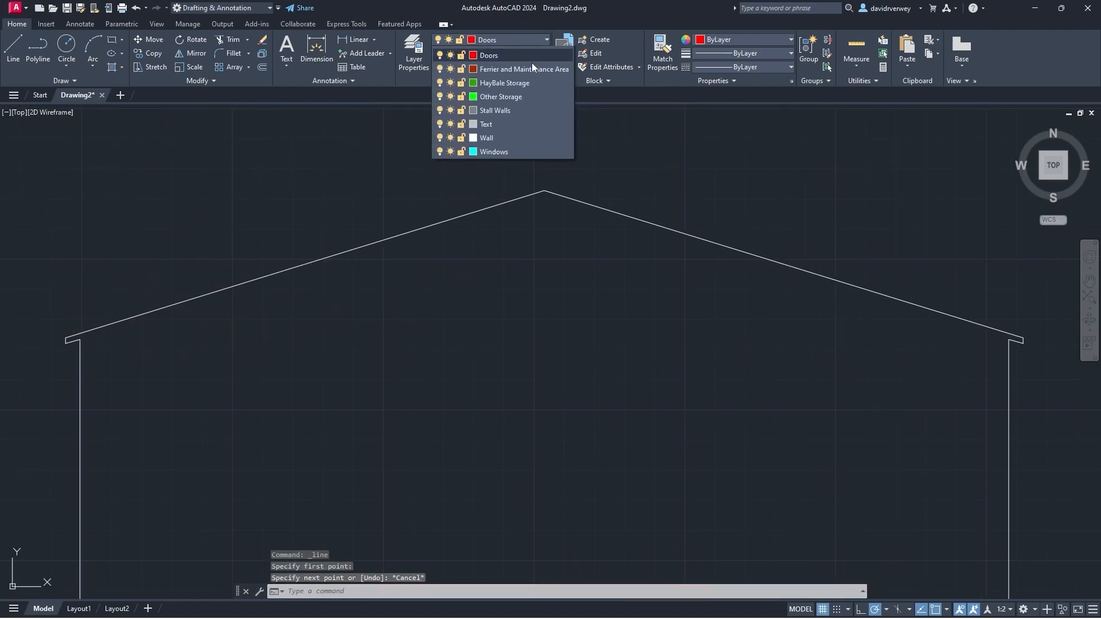
- On the Wall layer, draw a parallel roof line 15/16 below the gable edges
click(486, 138)
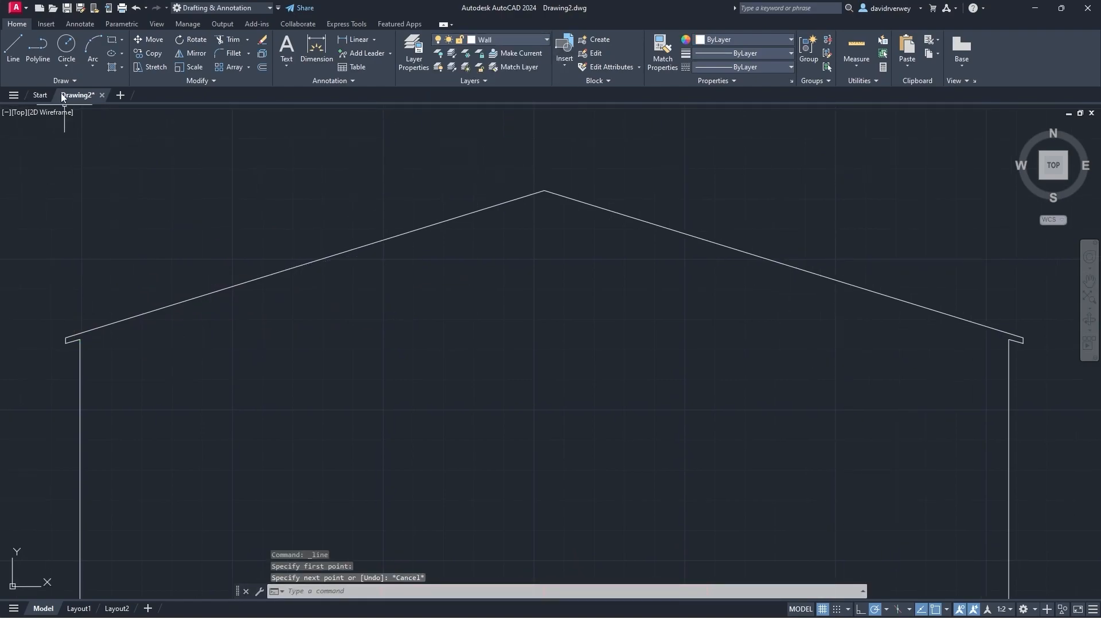
click(543, 195)
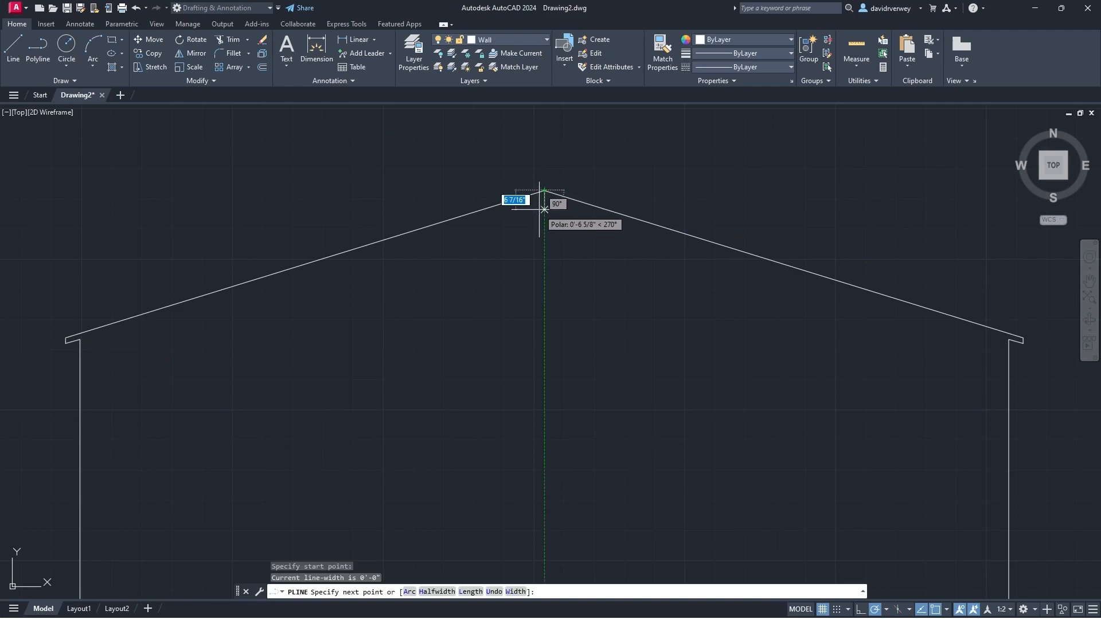
text(15/16)
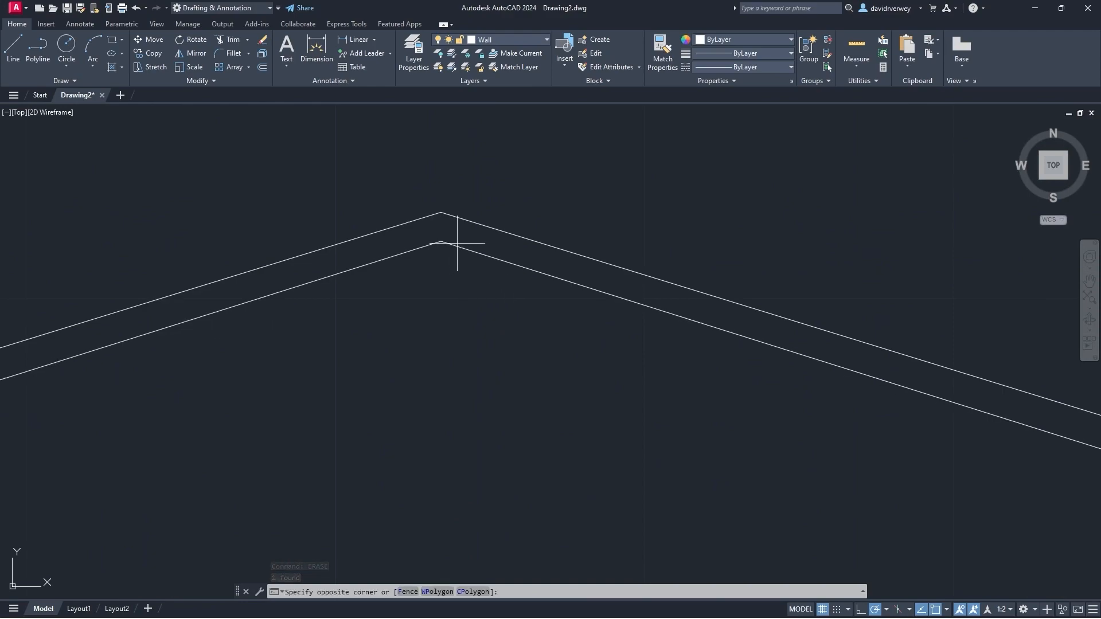
- Cancel the roof grip edit, show the full elevation and start HATCH for the doors
click(441, 242)
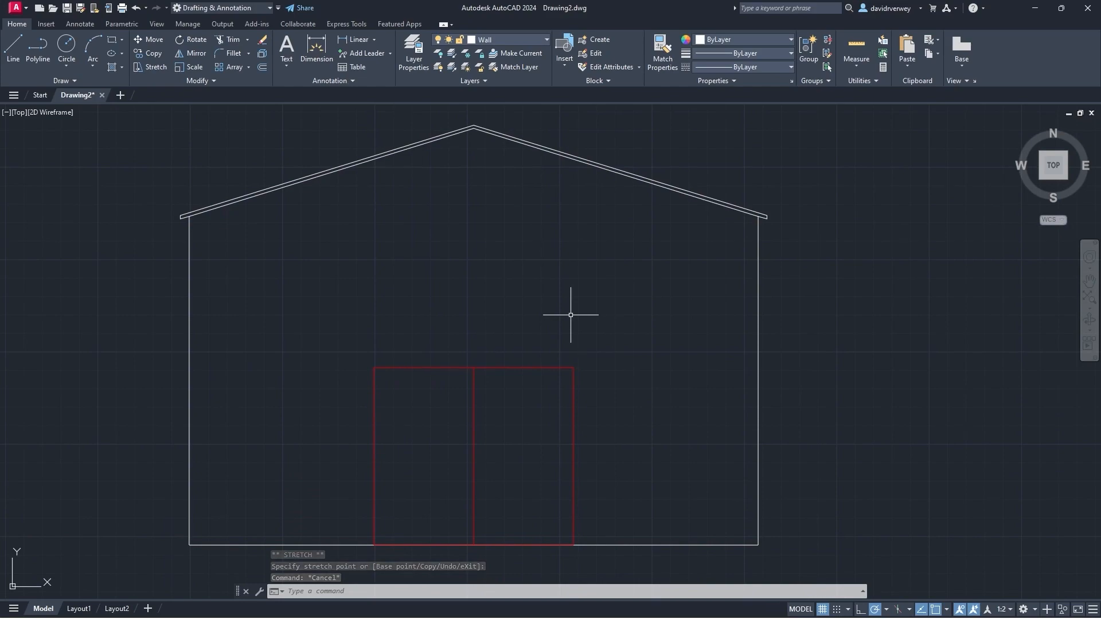
key(Escape)
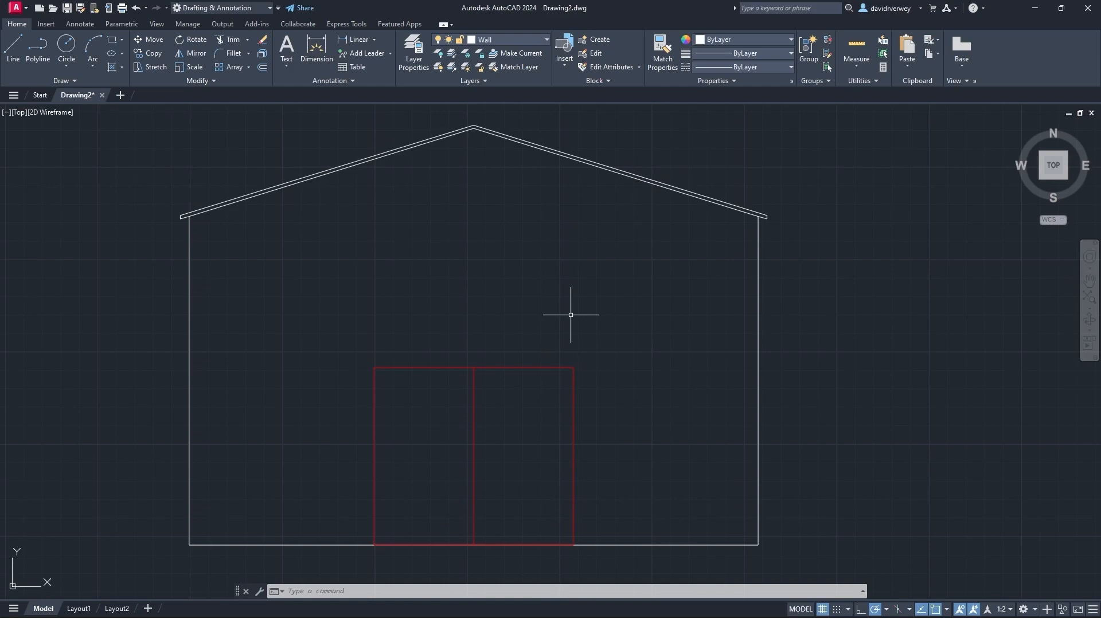
text(HATCH Pick internal point or [Select objects Undo seTtings]:)
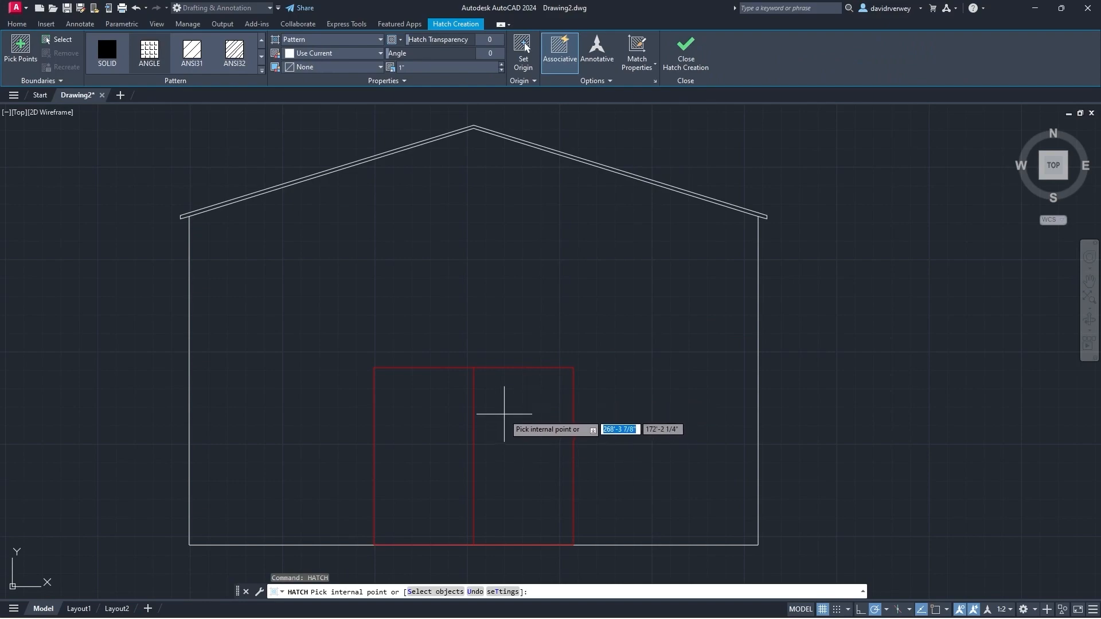
mouse_move(260, 125)
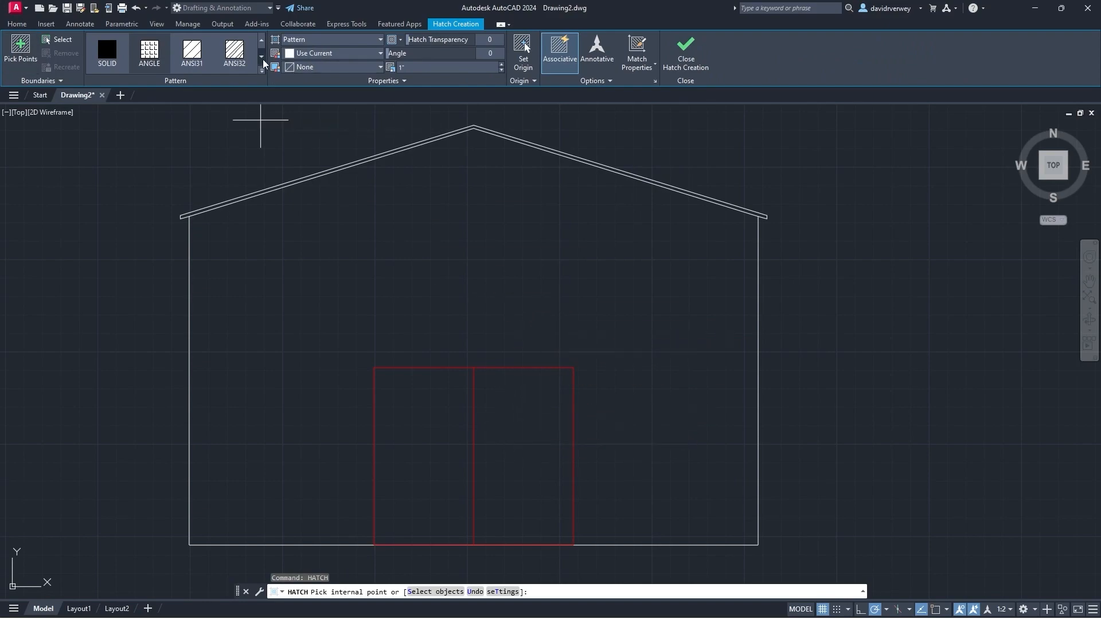
- Browse the hatch pattern gallery and set the door hatch colour to Red
click(261, 76)
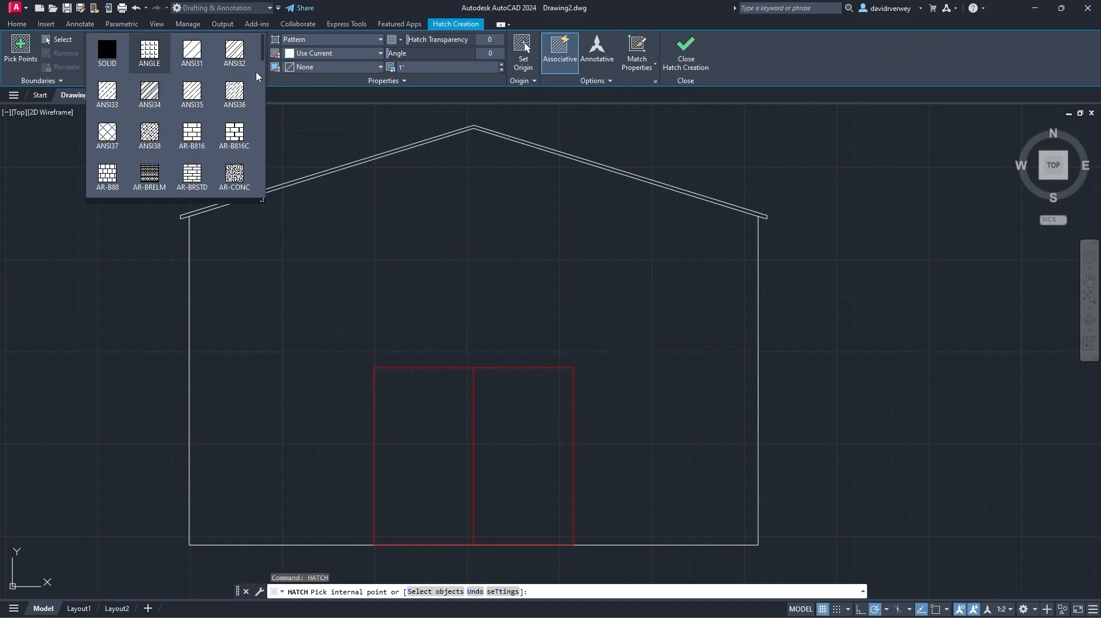
scroll(down, 3)
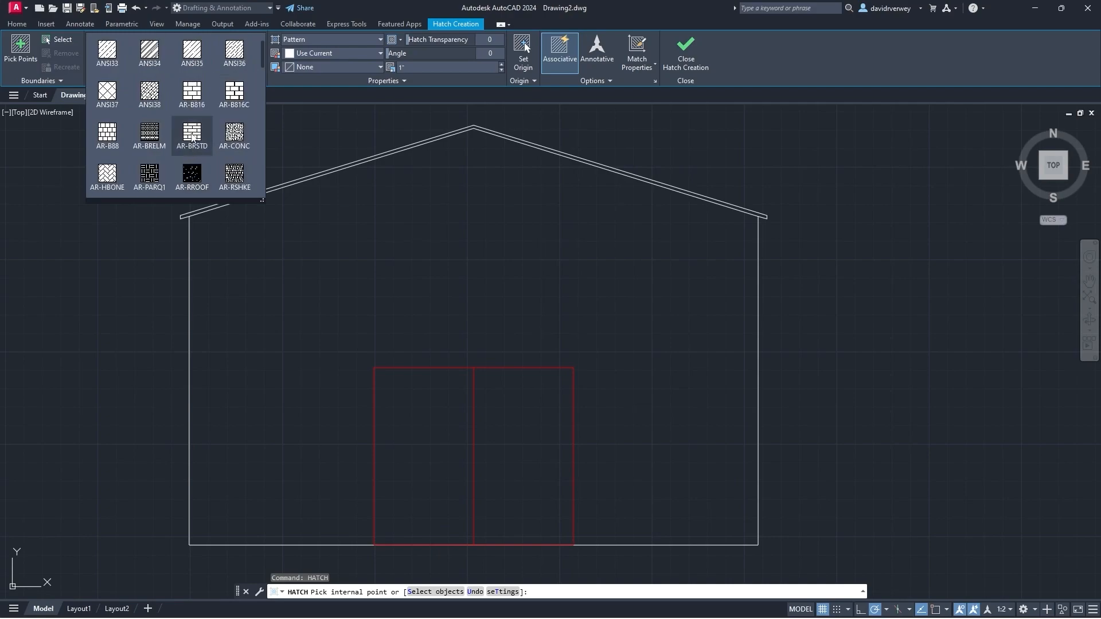
scroll(down, 3)
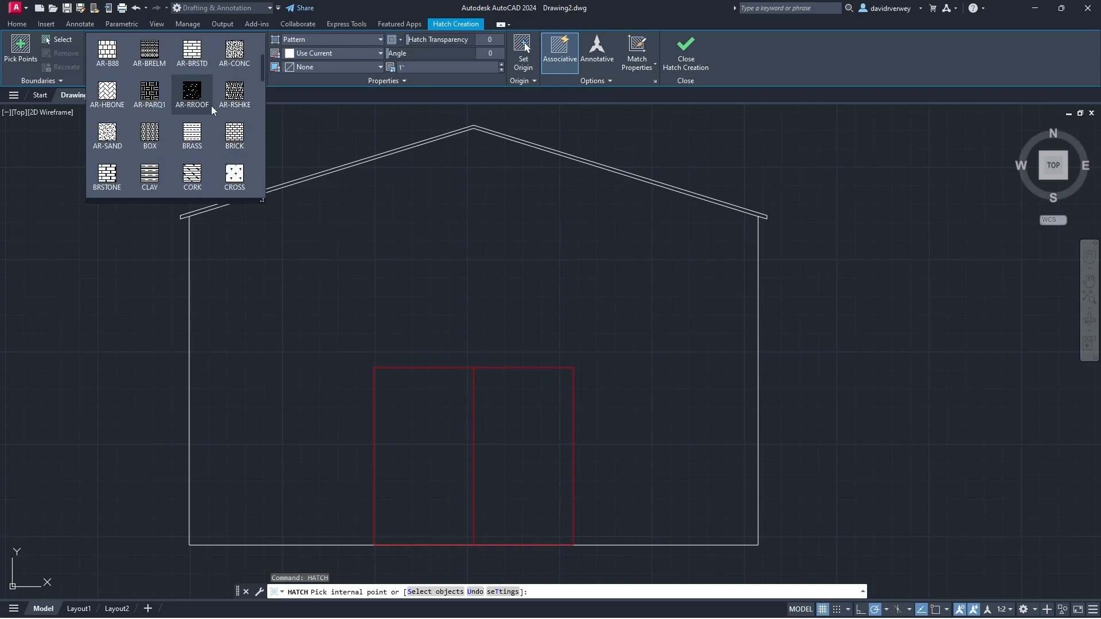
scroll(down, 3)
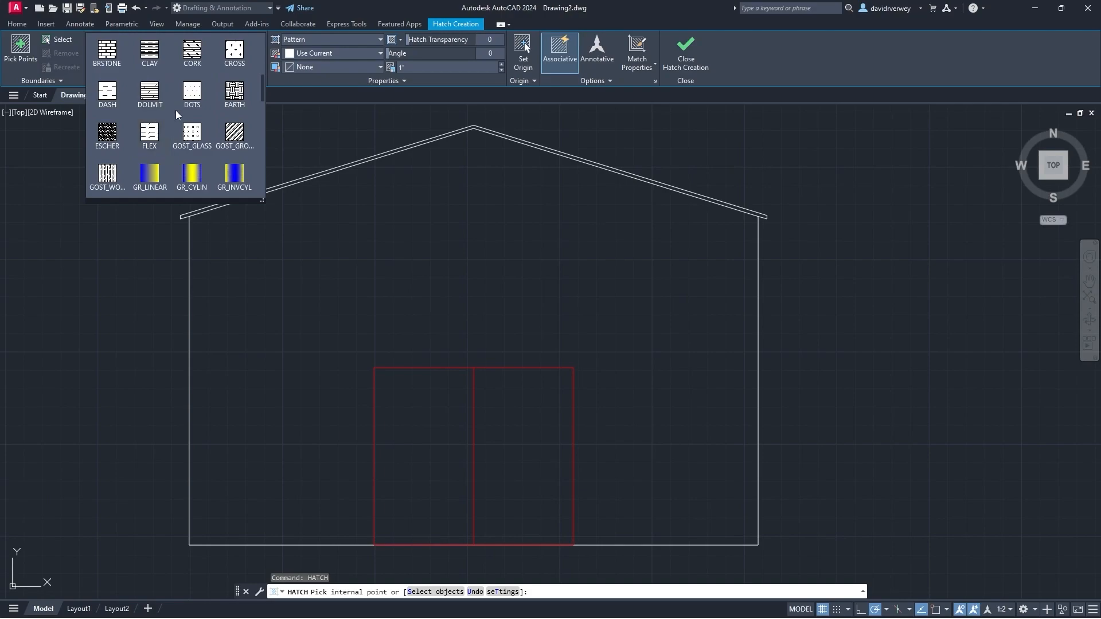
scroll(down, 3)
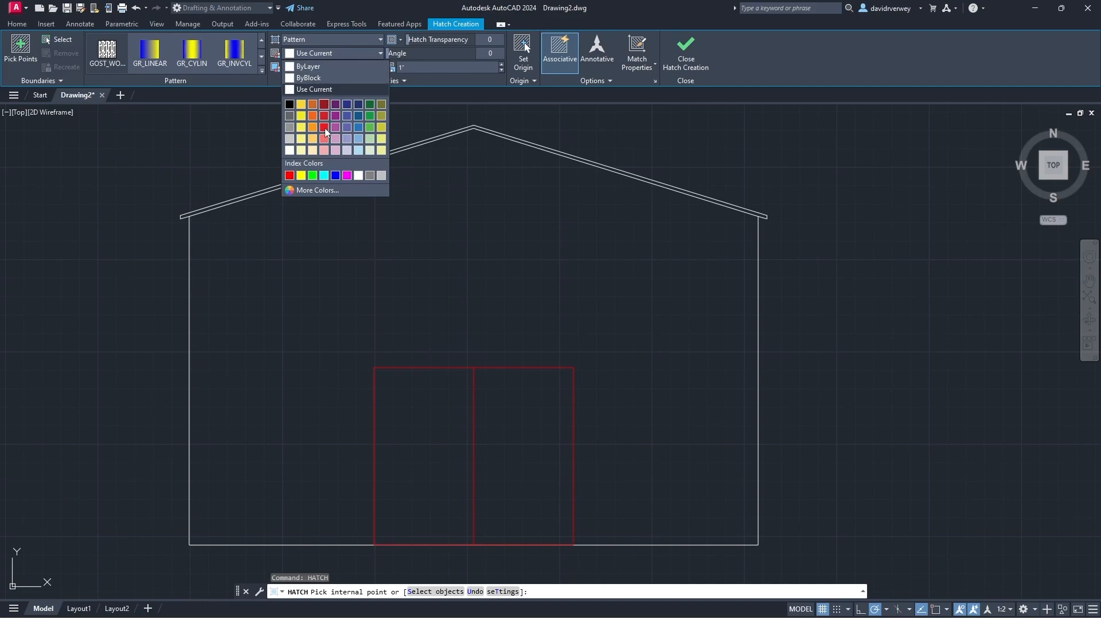
click(324, 128)
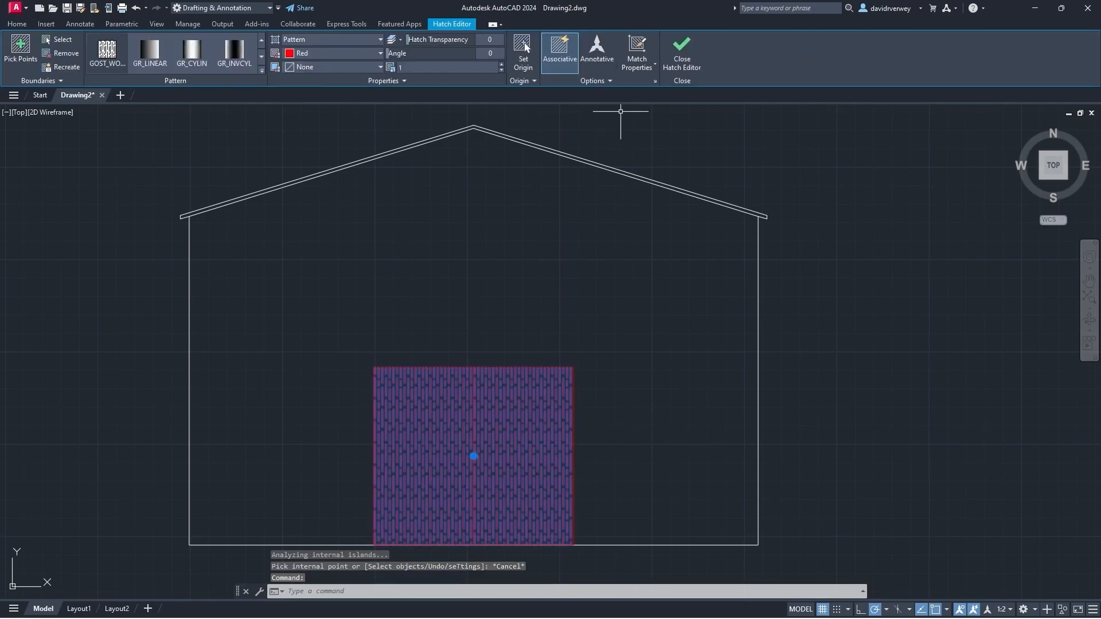
mouse_move(401, 66)
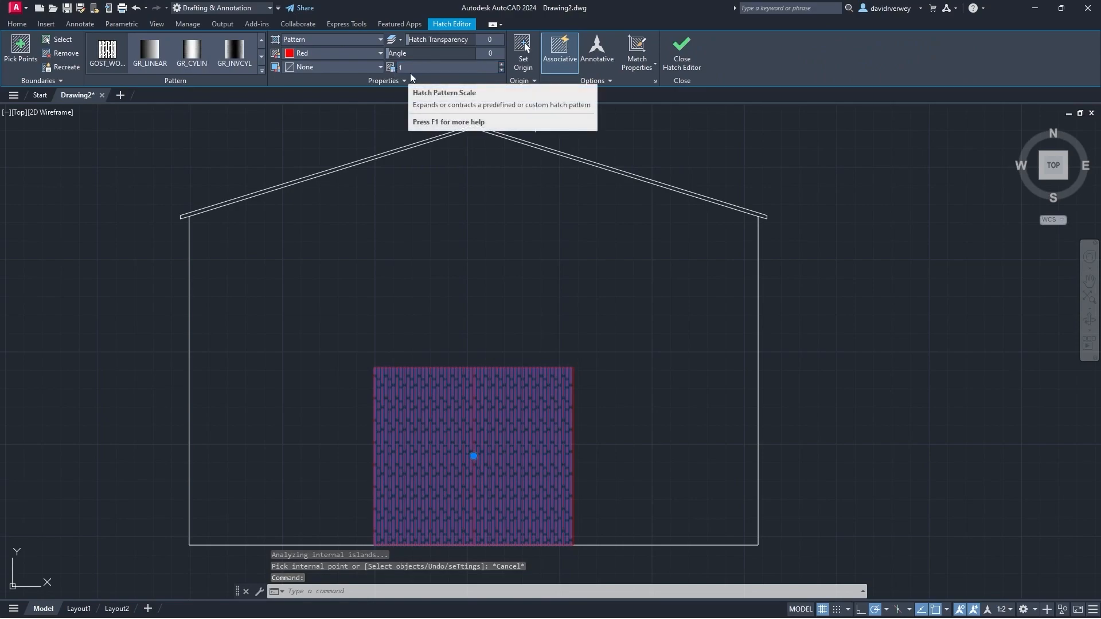
- Switch the double-door hatch to the USER plain parallel-line pattern
text(1:2)
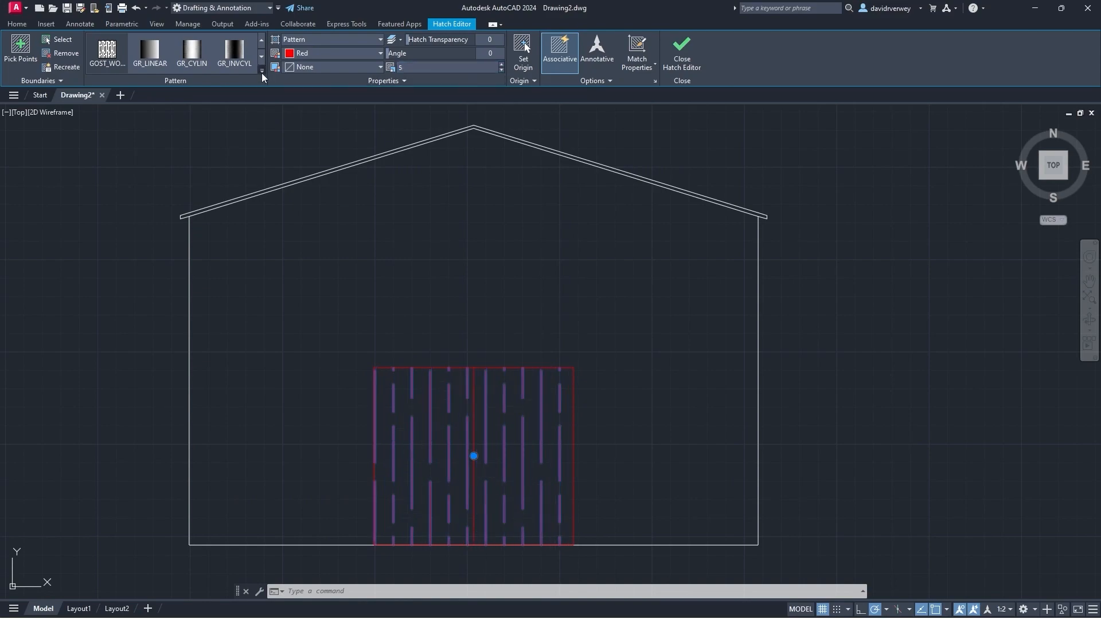
click(234, 133)
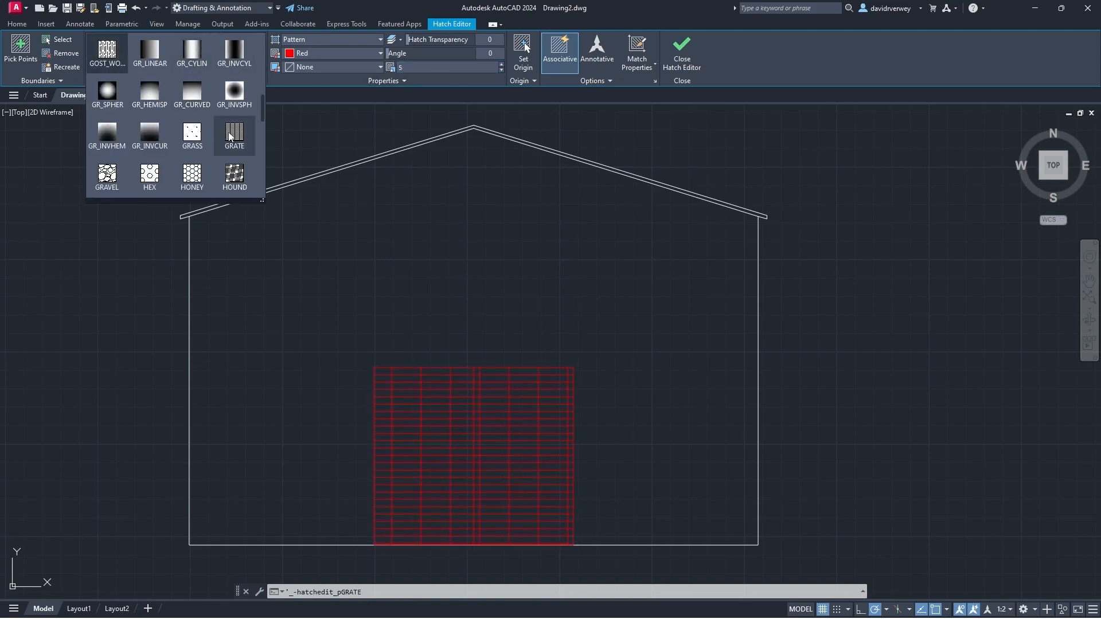
click(234, 173)
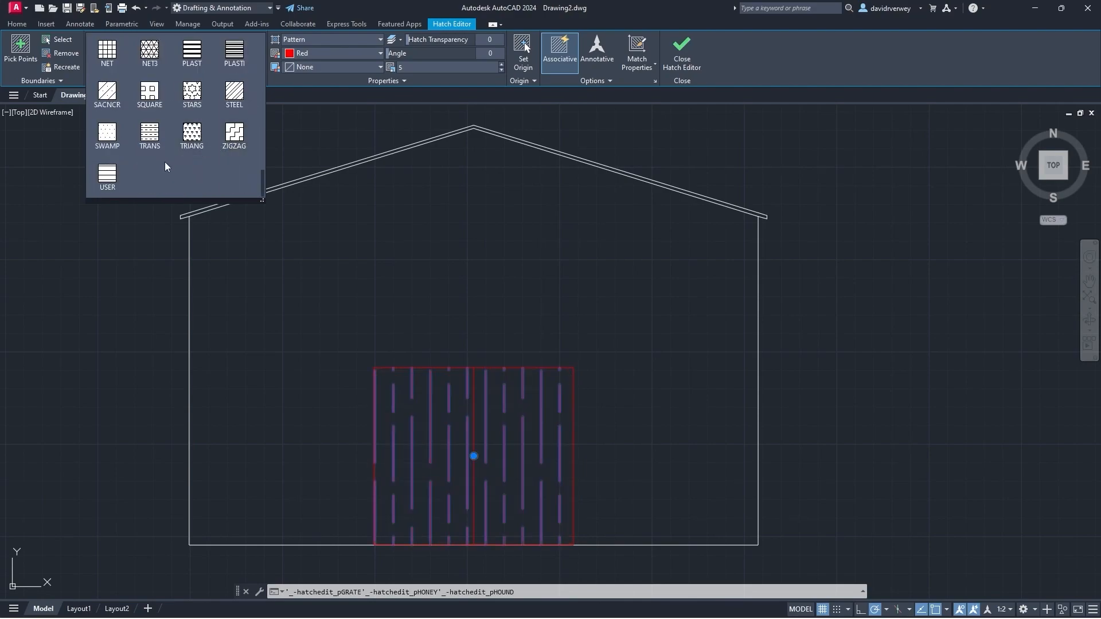
click(106, 175)
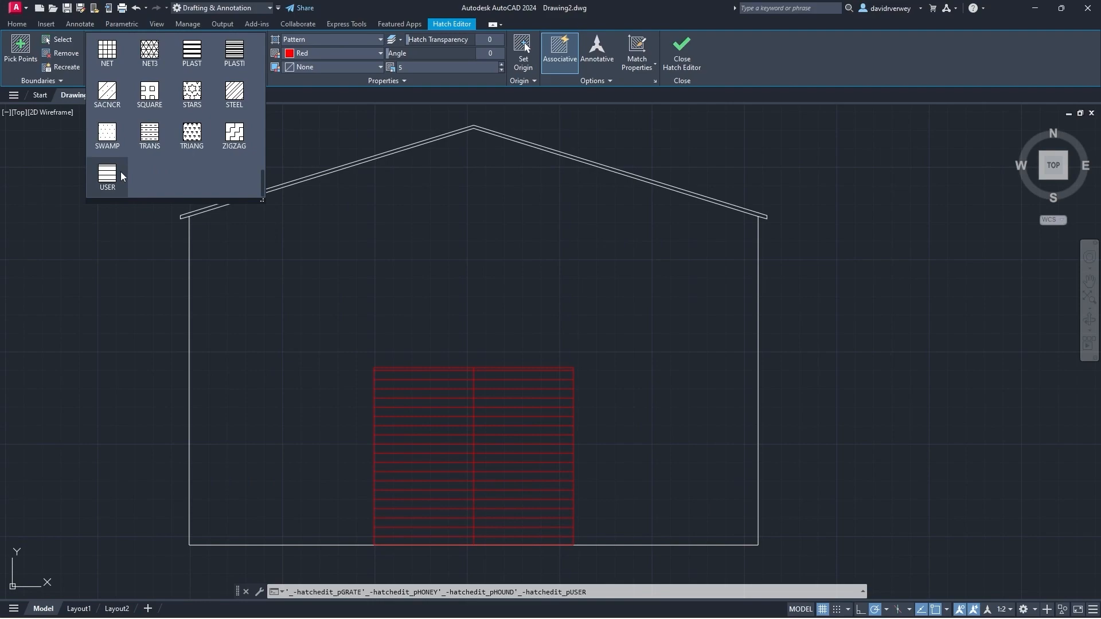
click(106, 172)
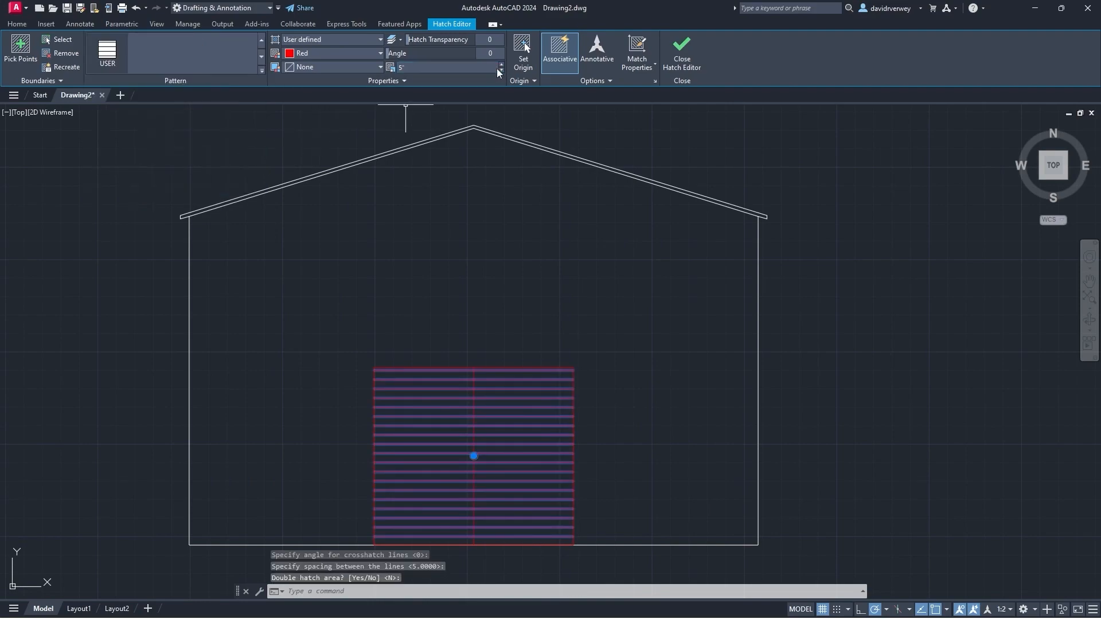
- Set the door hatch spacing to 1'-3" and angle to 89 for near-vertical planks
text(10)
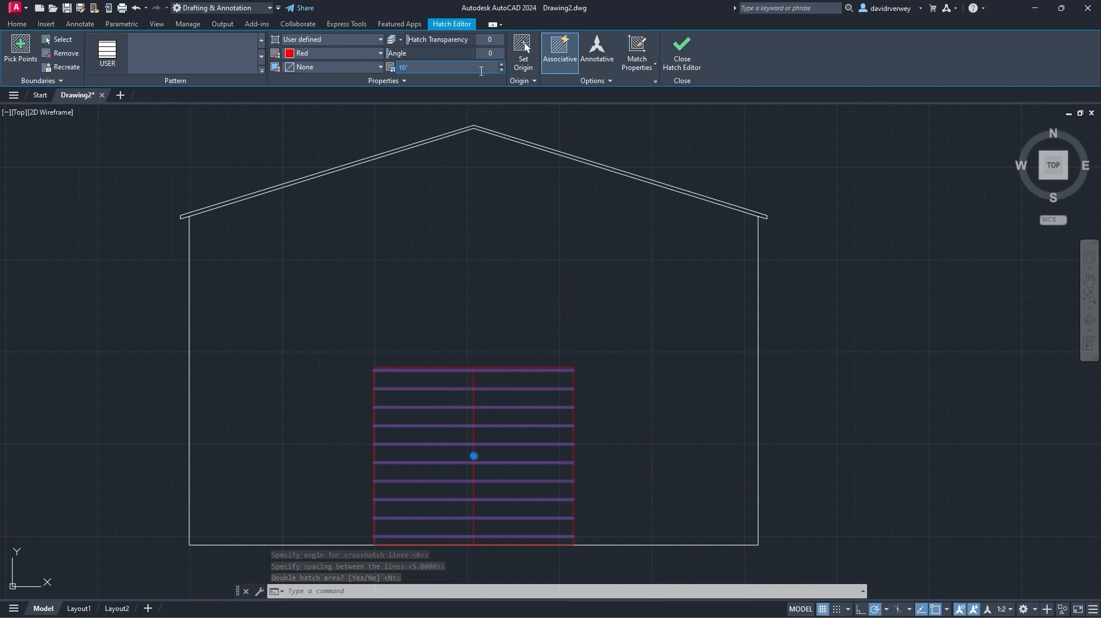
text(1'-3")
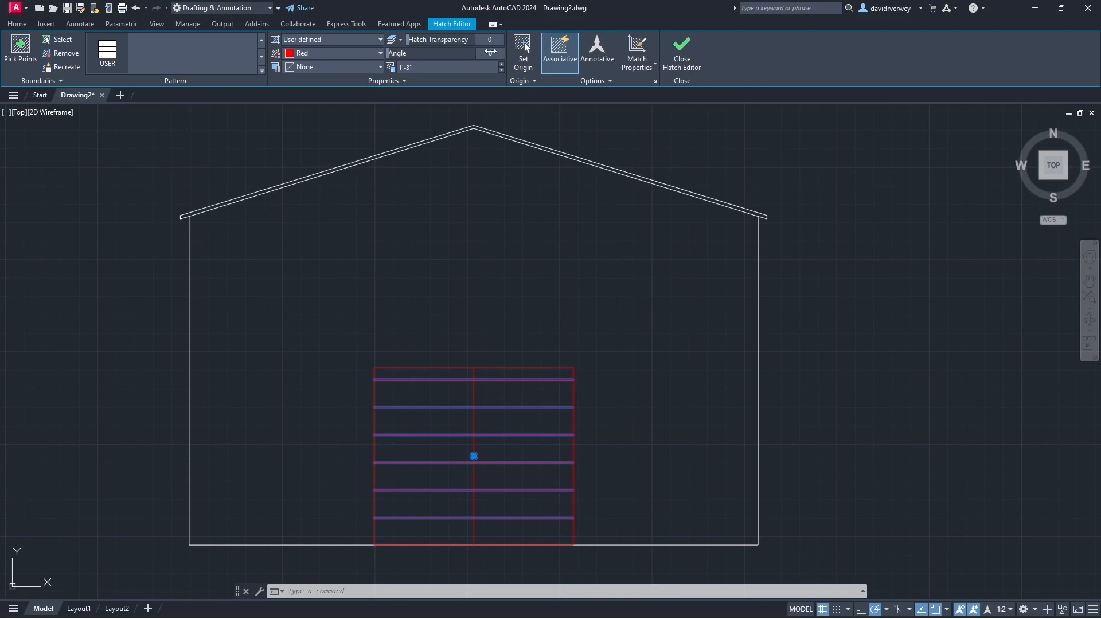
text(69)
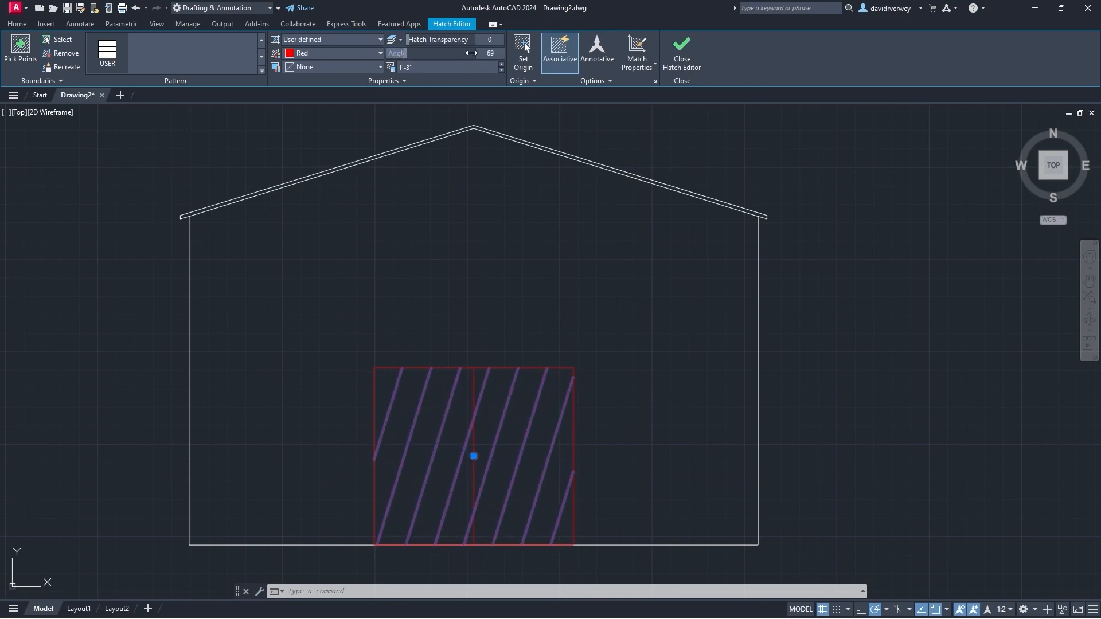
text(89)
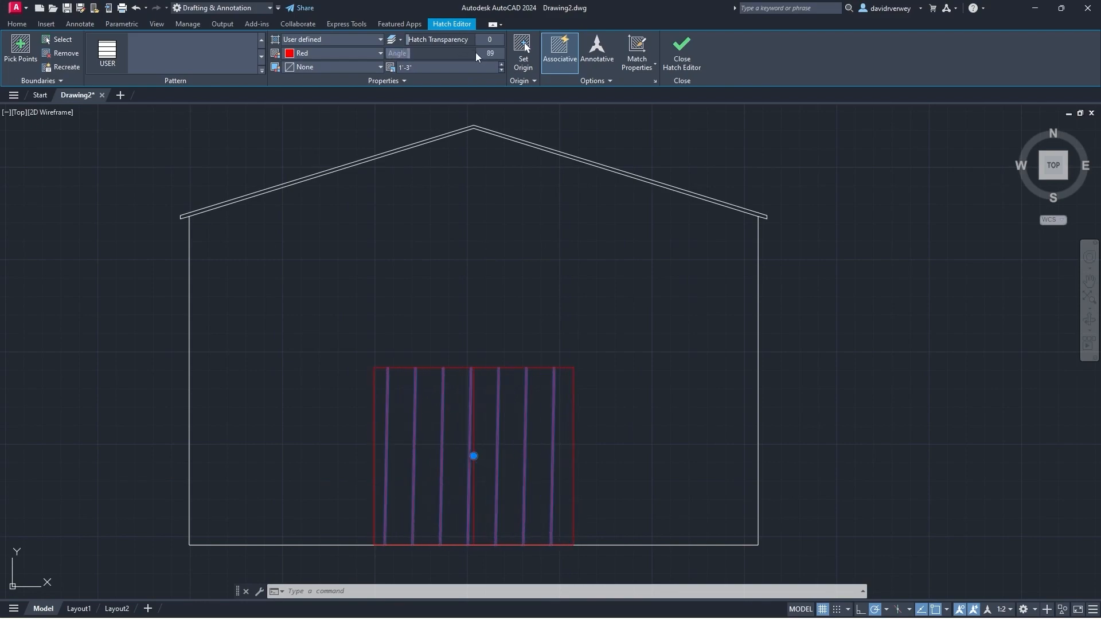
- Finish the plank hatch and colour the door centre line blue
click(499, 57)
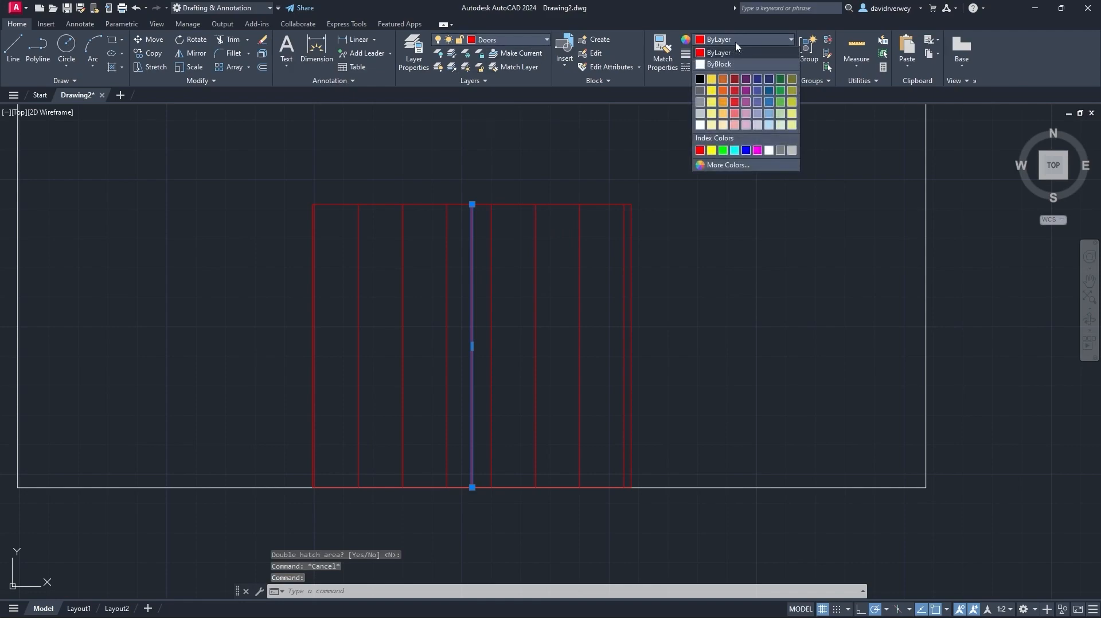
click(723, 149)
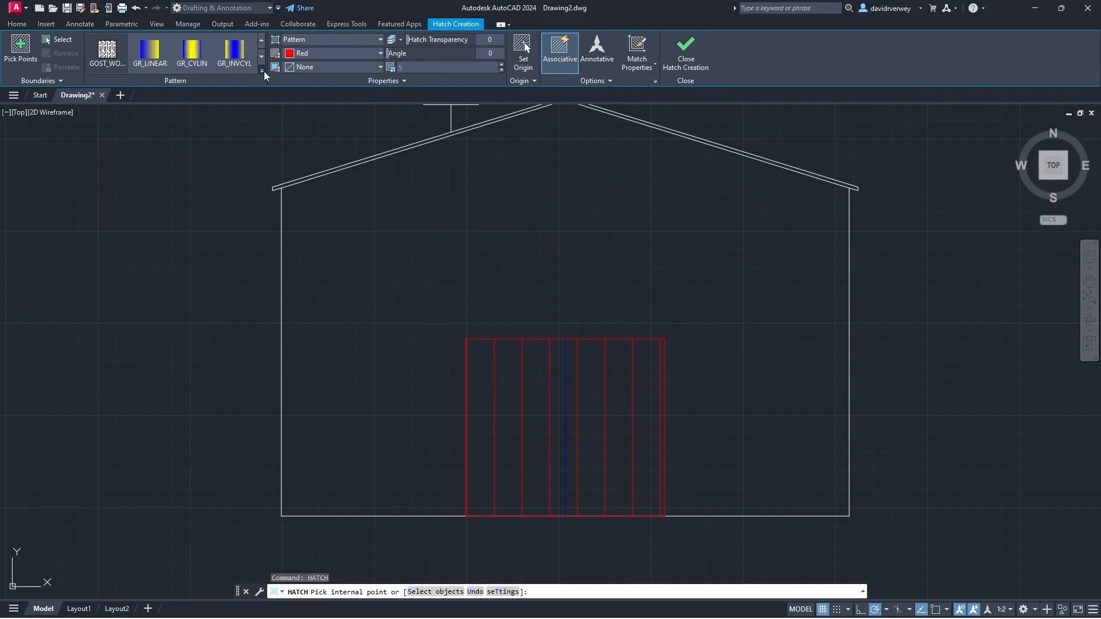
- Hatch both base strips beside the doors with the GRAVEL pattern, adjusting its scale
click(263, 75)
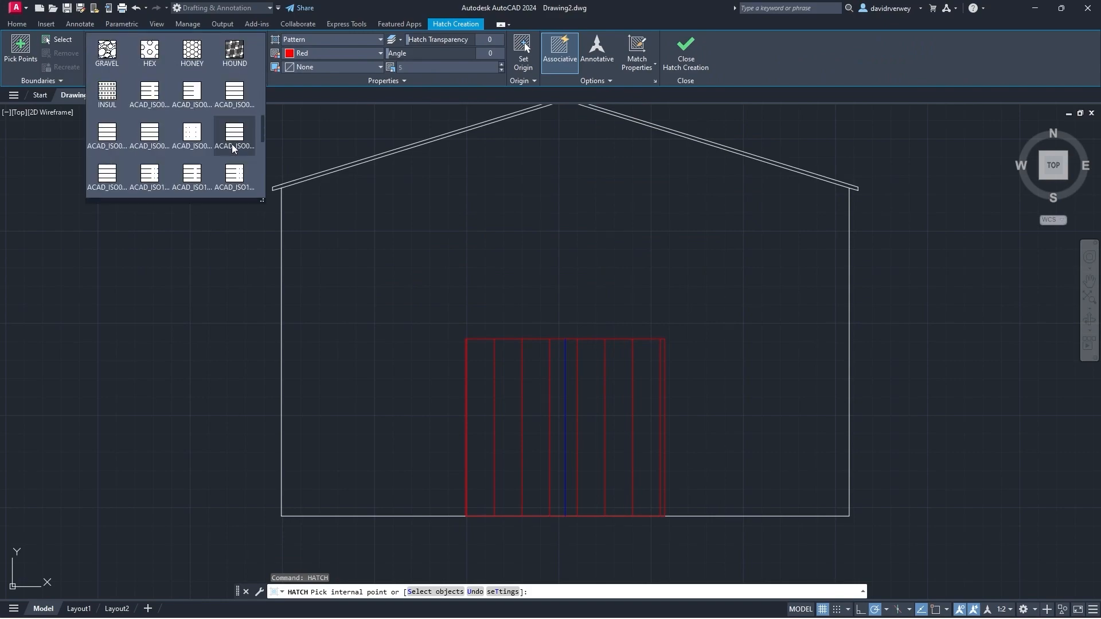
scroll(down, 3)
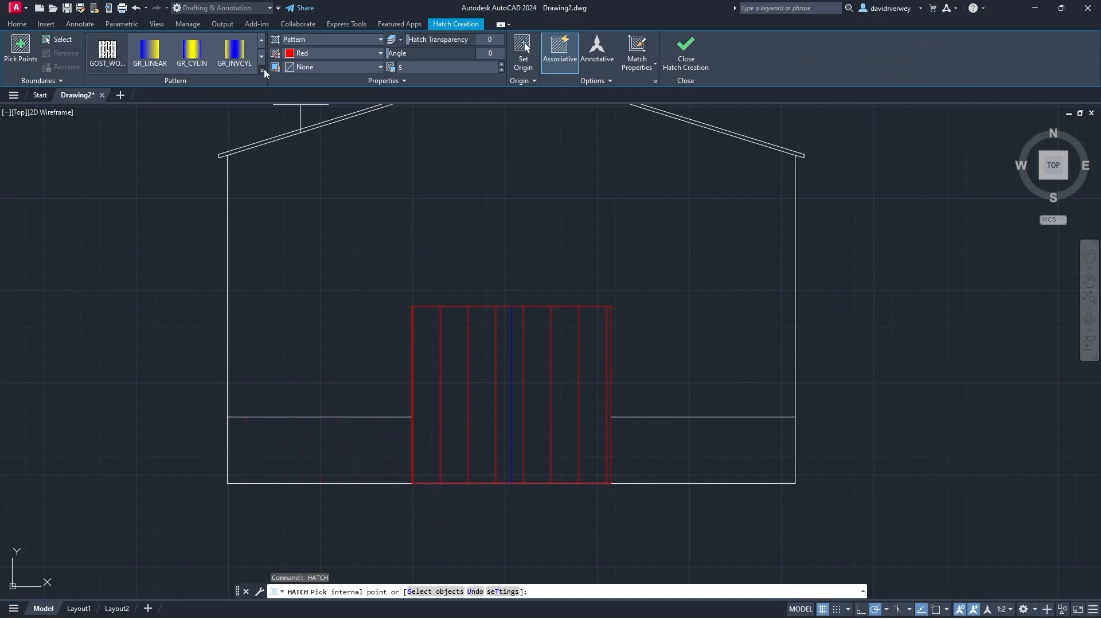
click(262, 72)
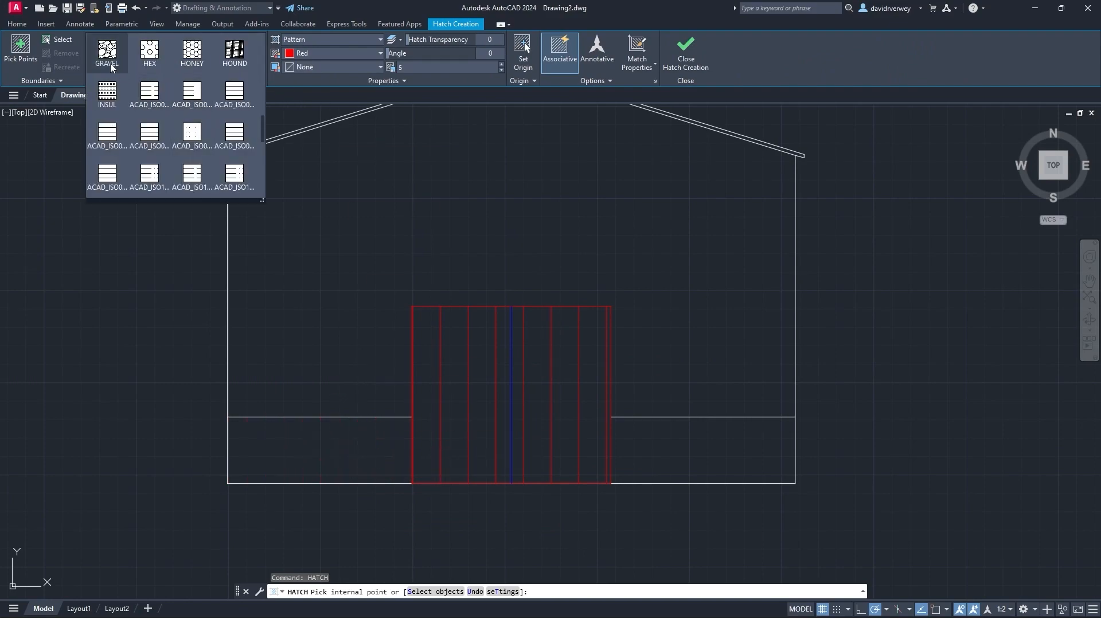
click(106, 53)
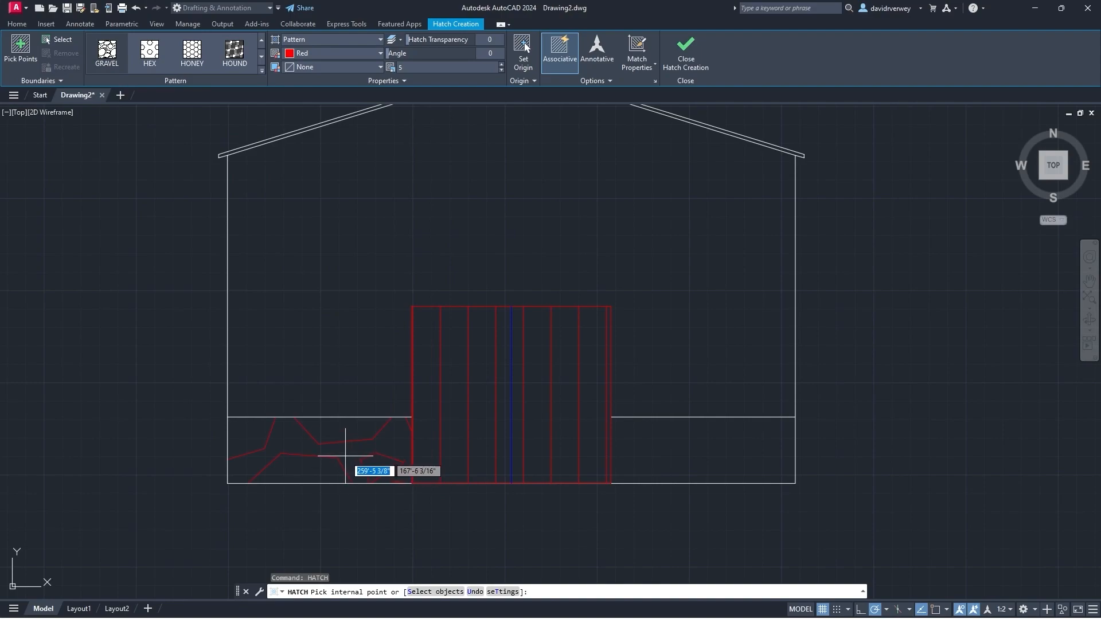
click(720, 462)
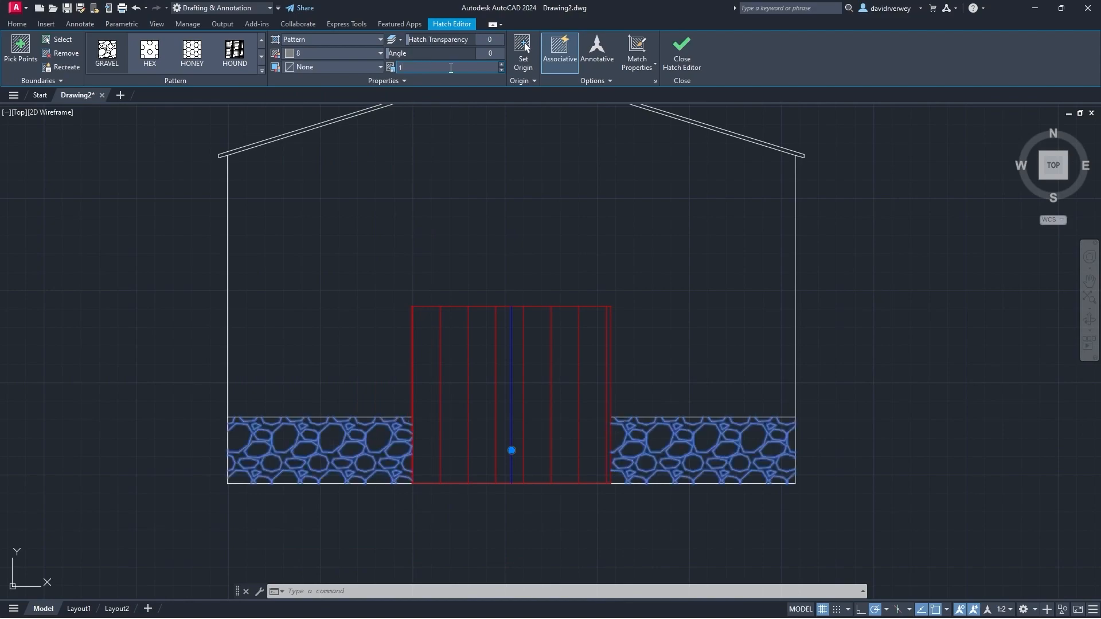
text(0.)
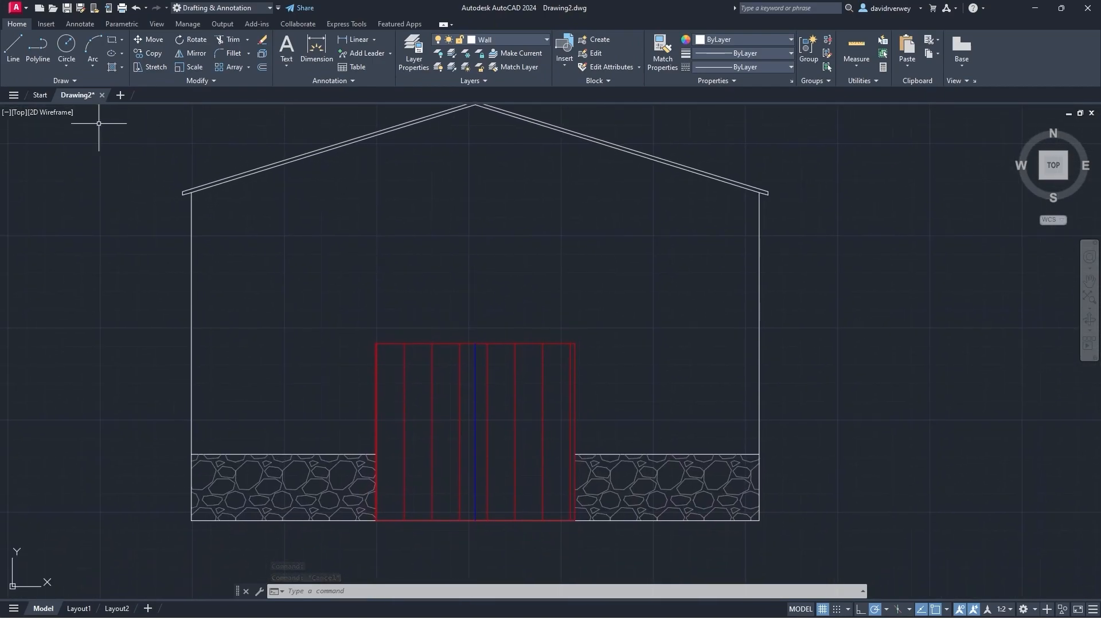
- Hatch the gable wall around the doors with the red BRICK pattern via HA
text(ha)
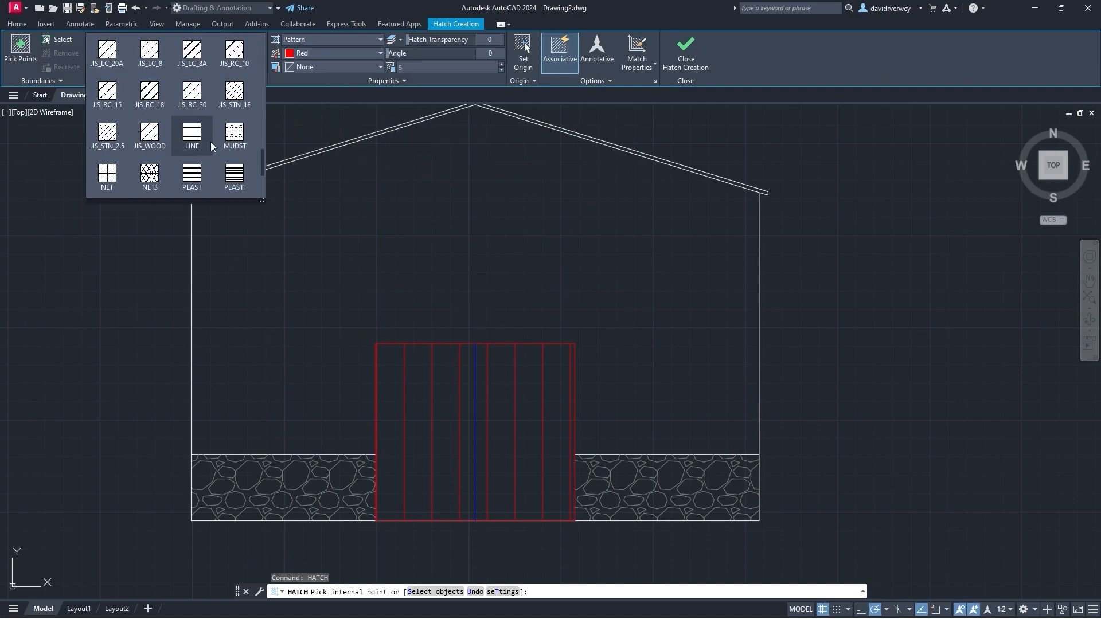
scroll(down, 3)
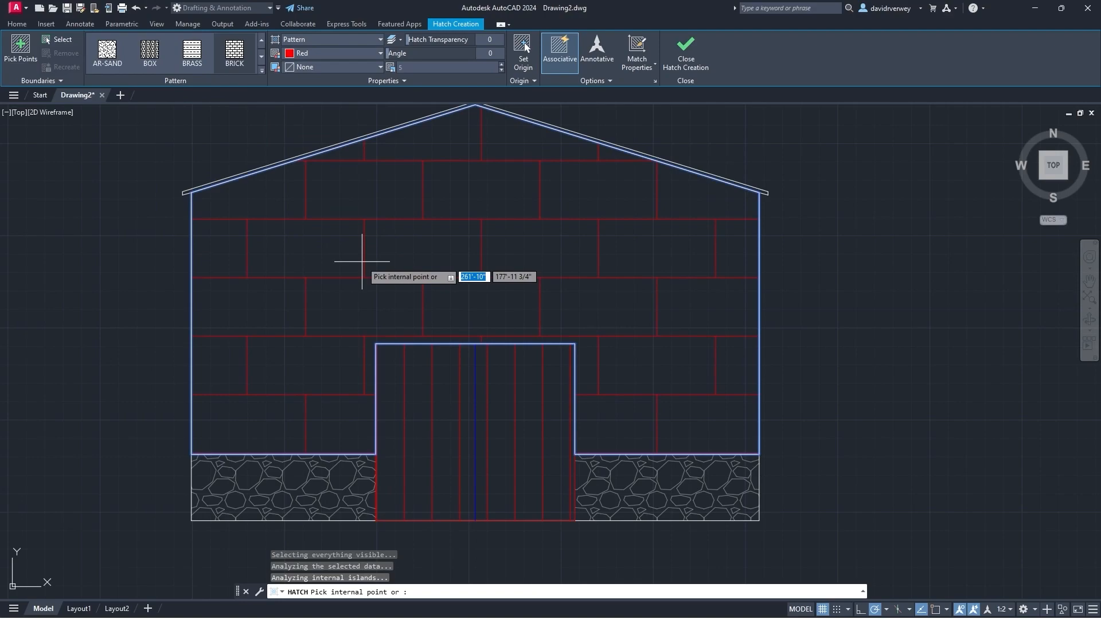
key(Escape)
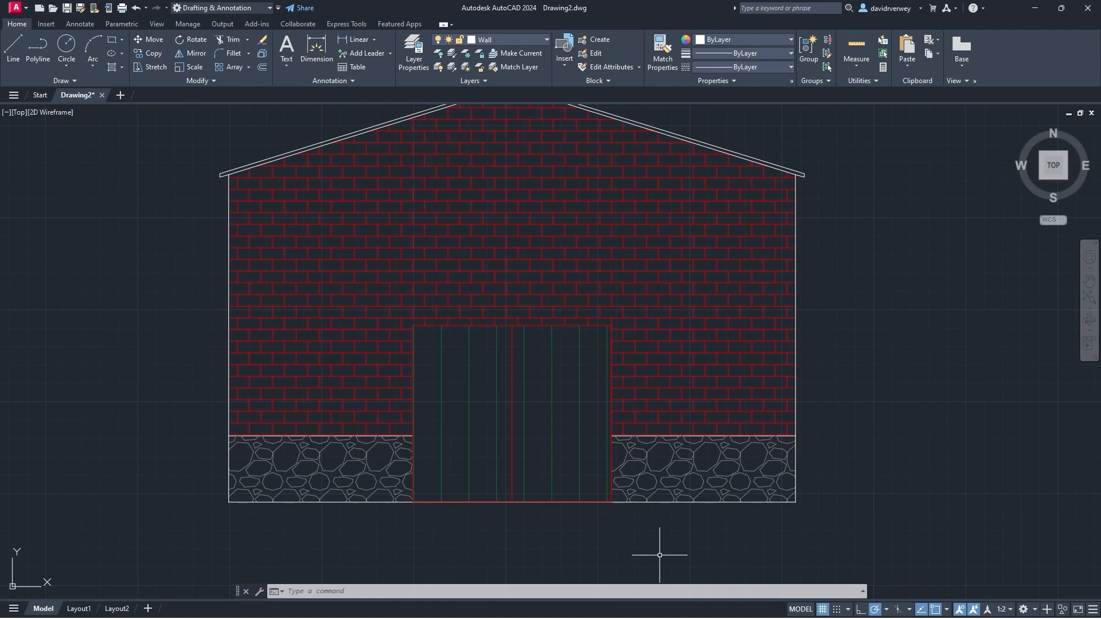
mouse_move(626, 540)
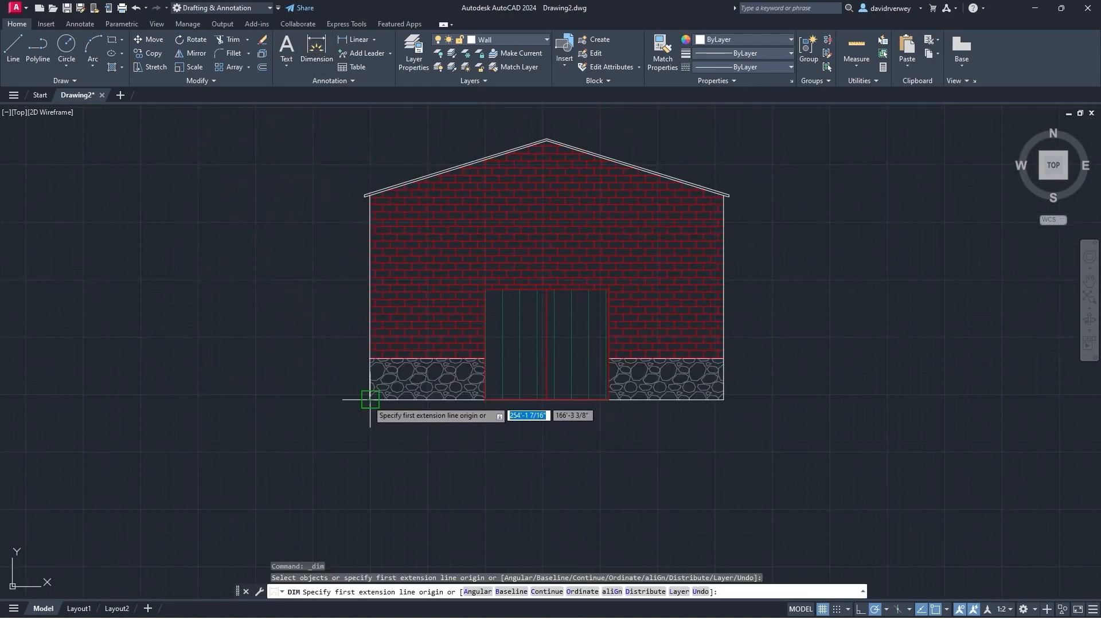
- Place the 14'-10" wall height, 8'-4" base width, roof-slope and right-side dimensions
click(370, 399)
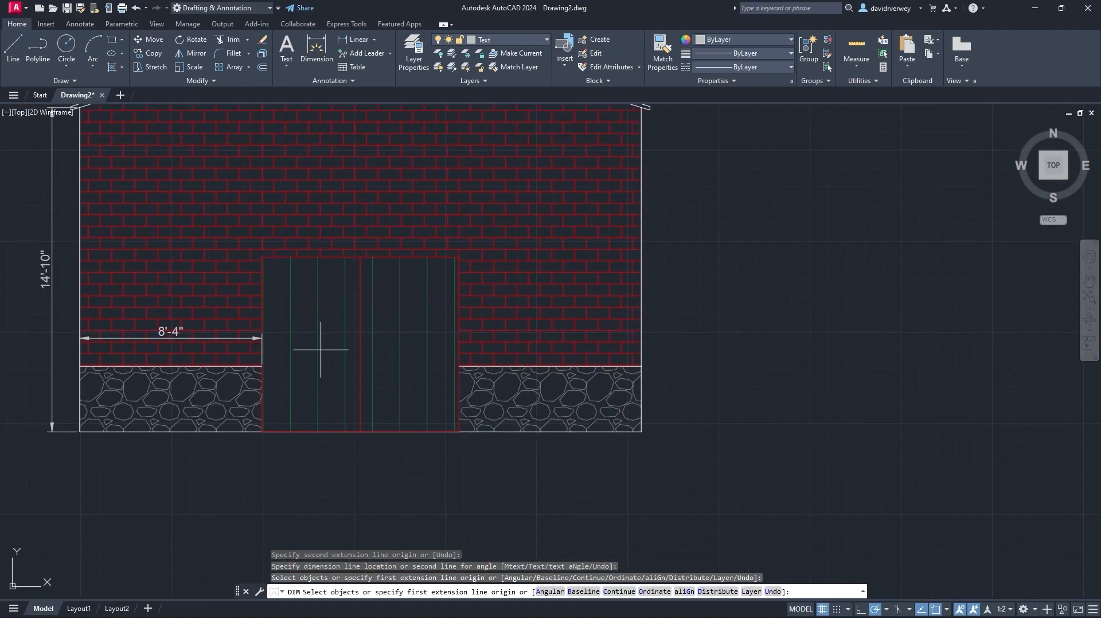
click(456, 255)
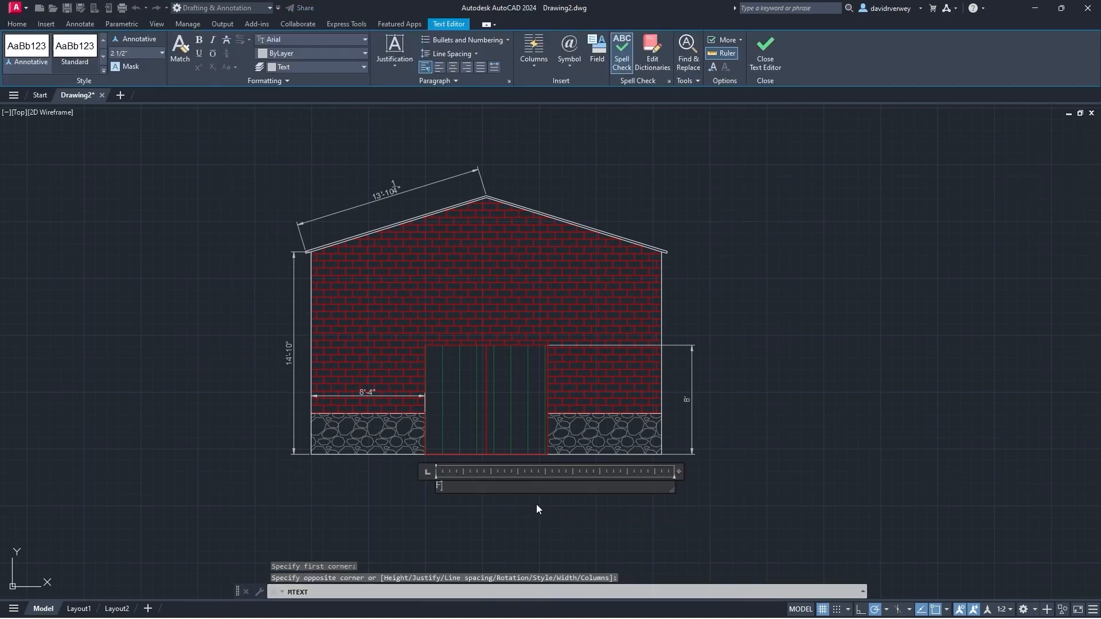
- Label the drawing 'Front Elevation' in the text box beneath the barn
text(Front Elevation)
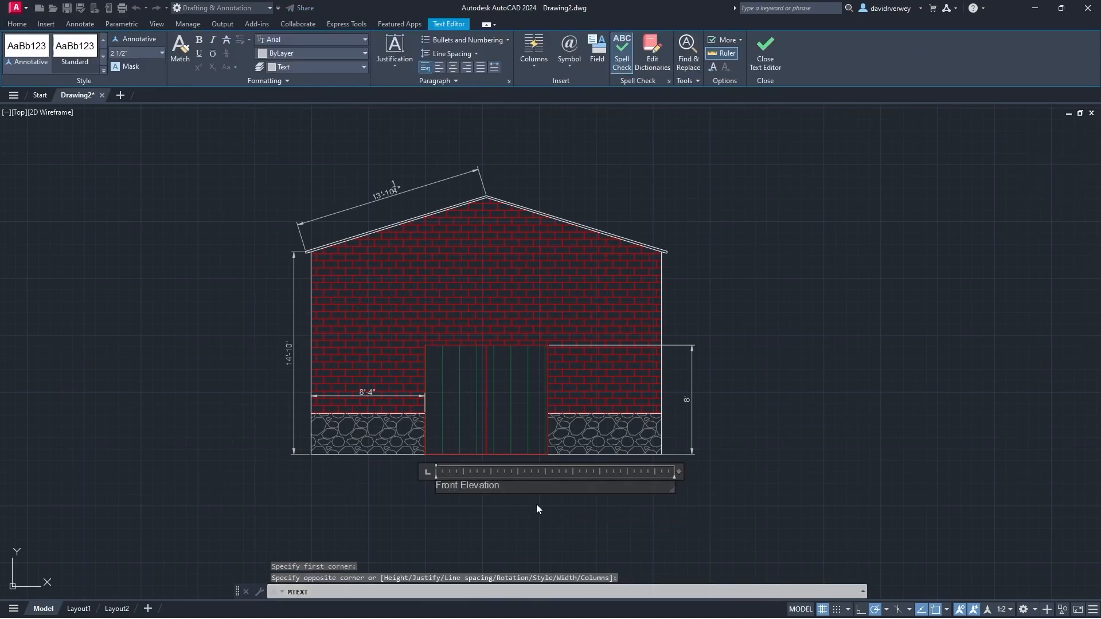